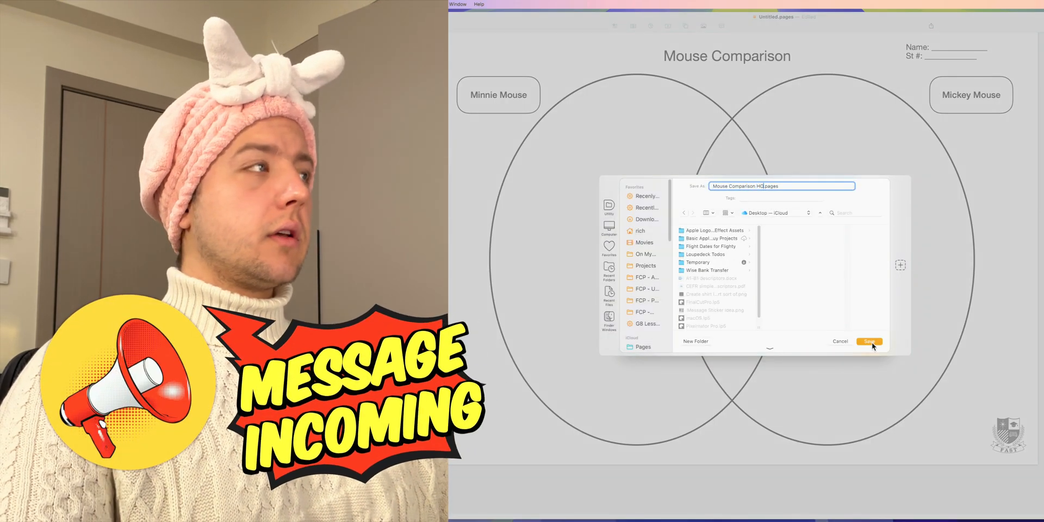
- Save the Mouse Comparison handout and start a new document from the Blank layout
click(869, 341)
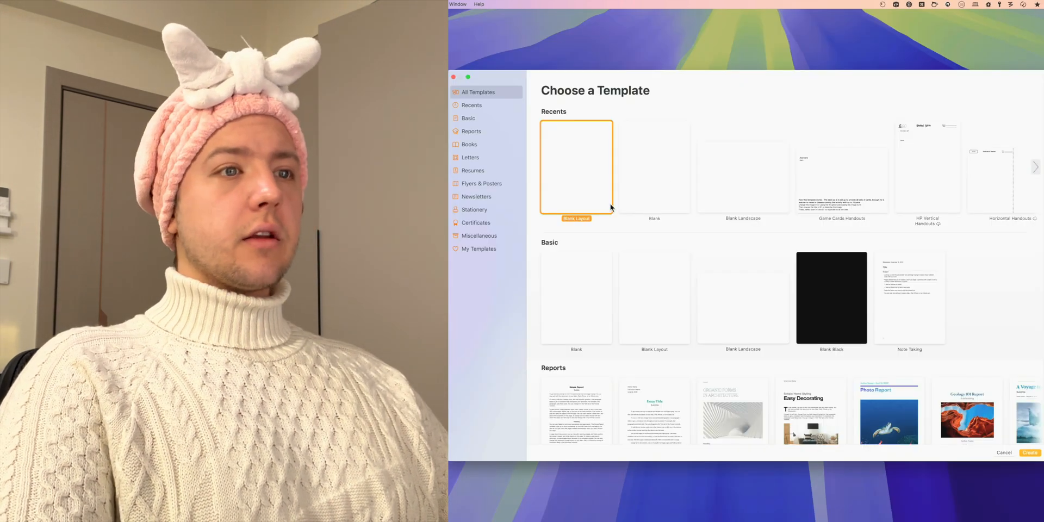
click(1030, 452)
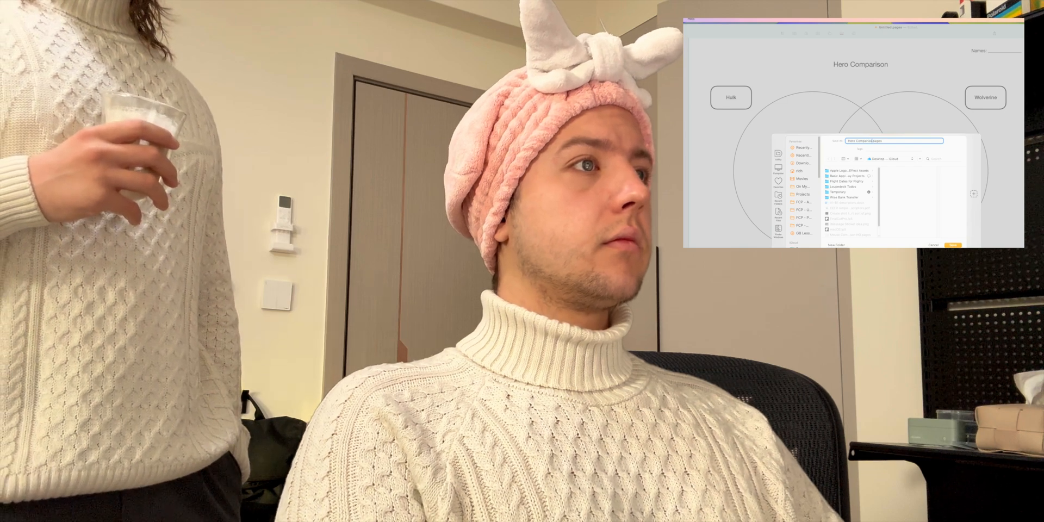
click(953, 245)
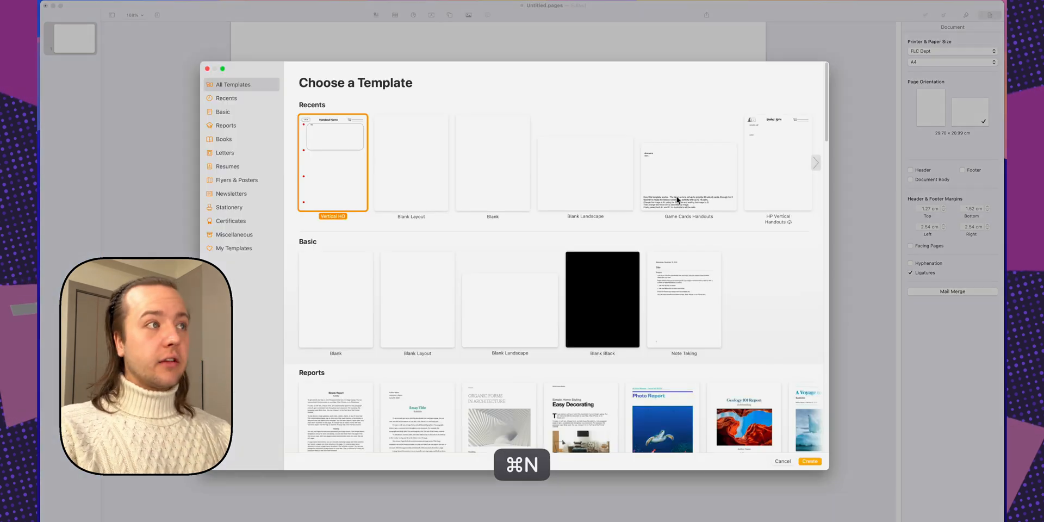
mouse_move(605, 199)
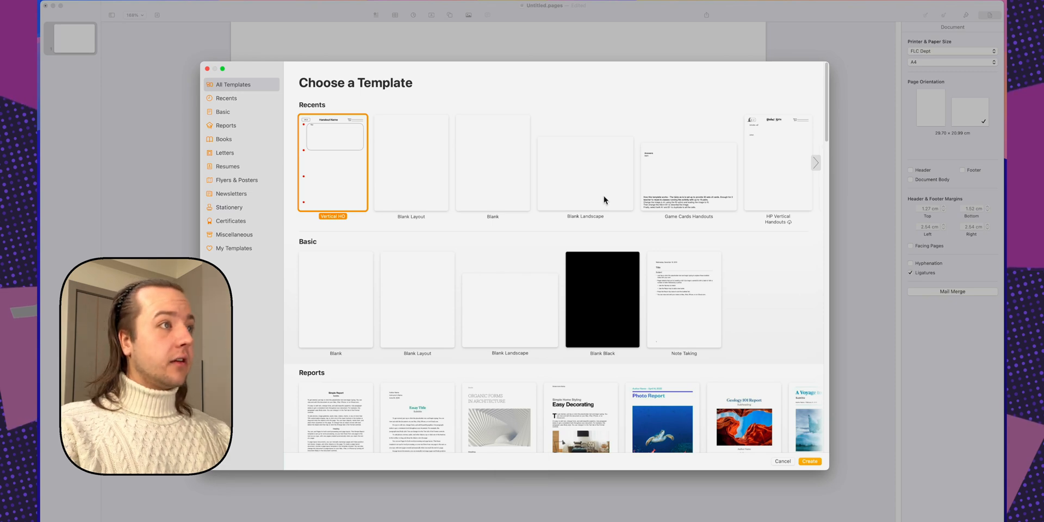
mouse_move(235, 255)
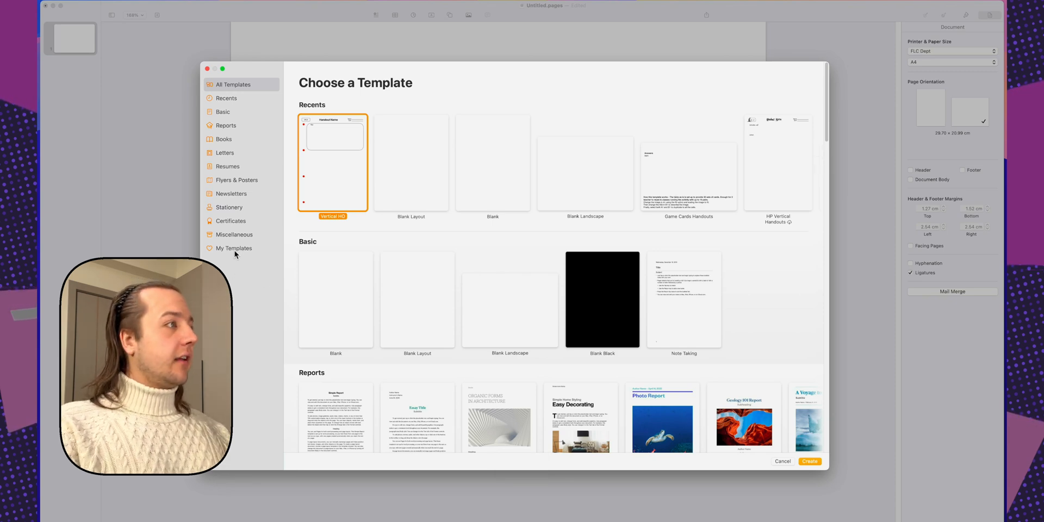
- Create a new document from the Vertical HD template under My Templates
click(226, 98)
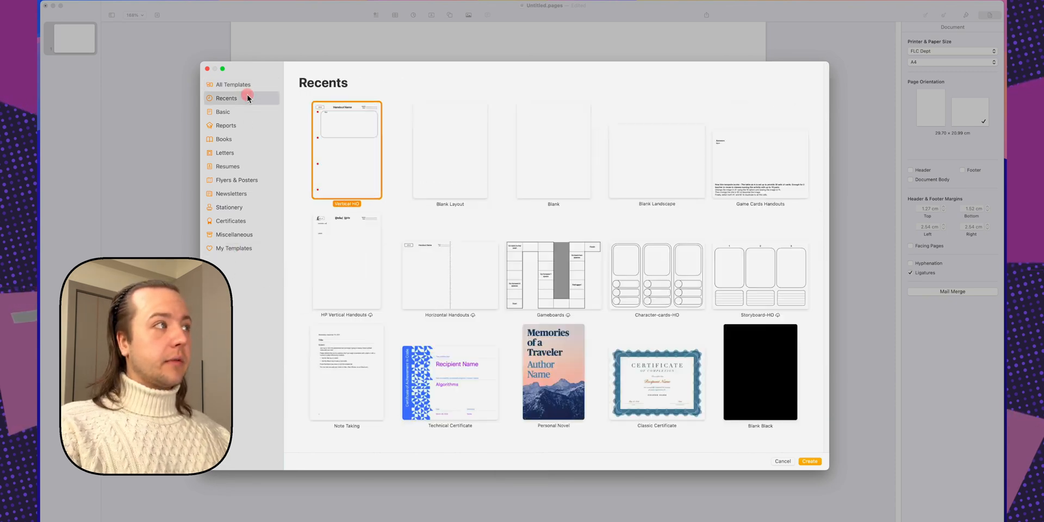
mouse_move(603, 160)
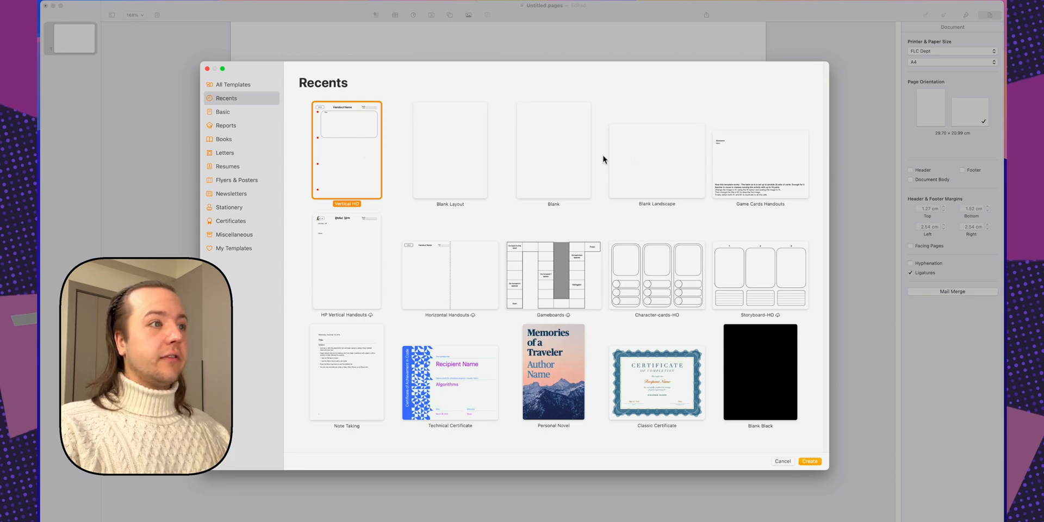
click(234, 248)
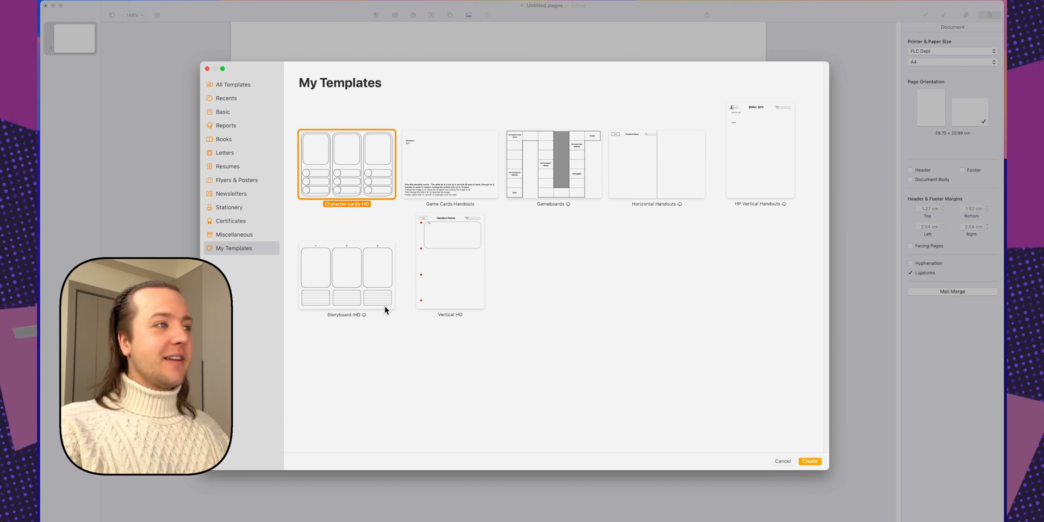
click(450, 262)
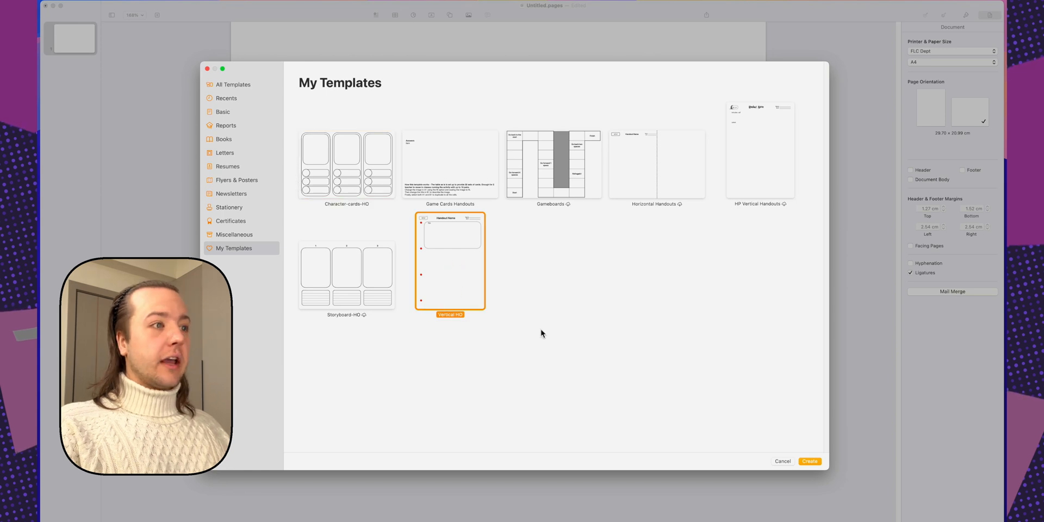
click(809, 461)
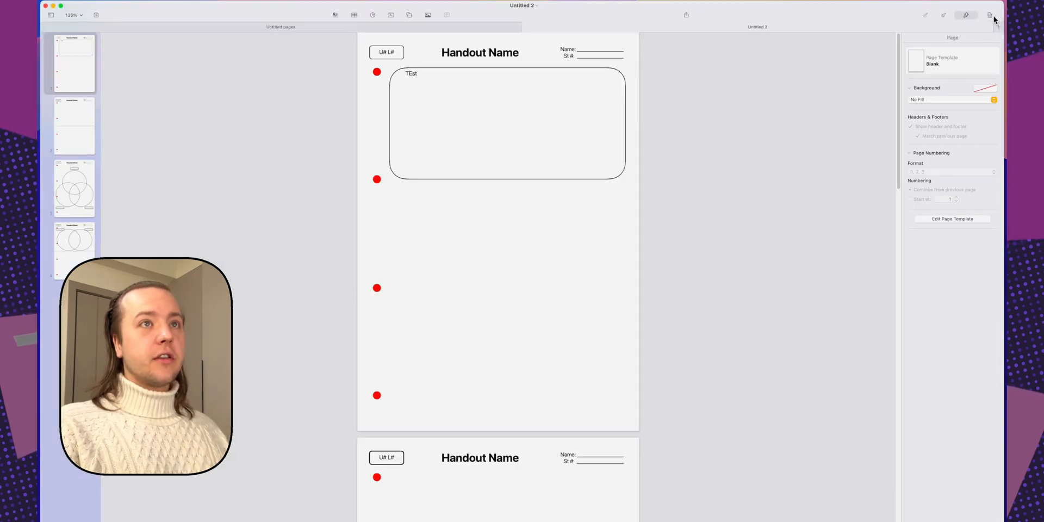
- Show the Document inspector with the A4 portrait paper settings
click(990, 14)
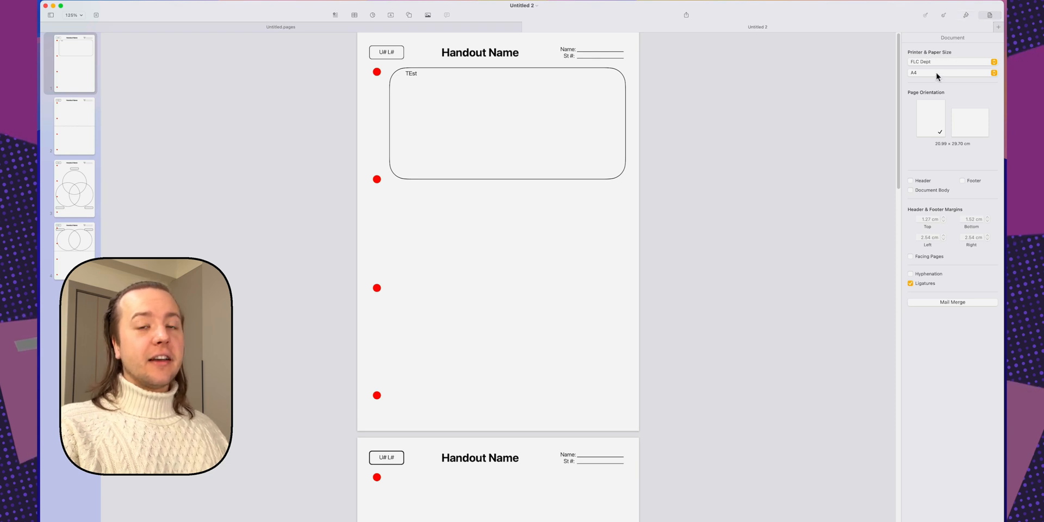
mouse_move(938, 73)
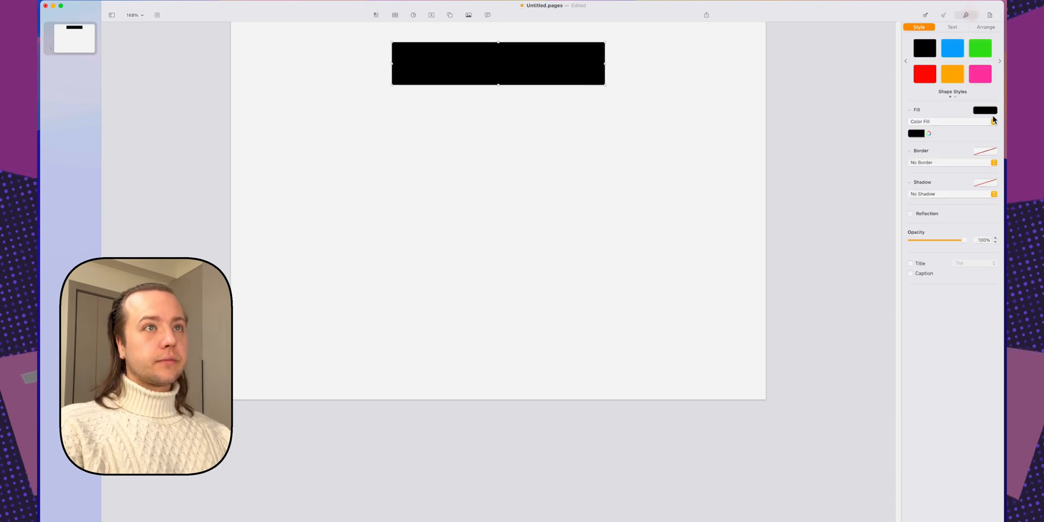
- Make the black rectangle a white box with a thinner black outline
click(916, 133)
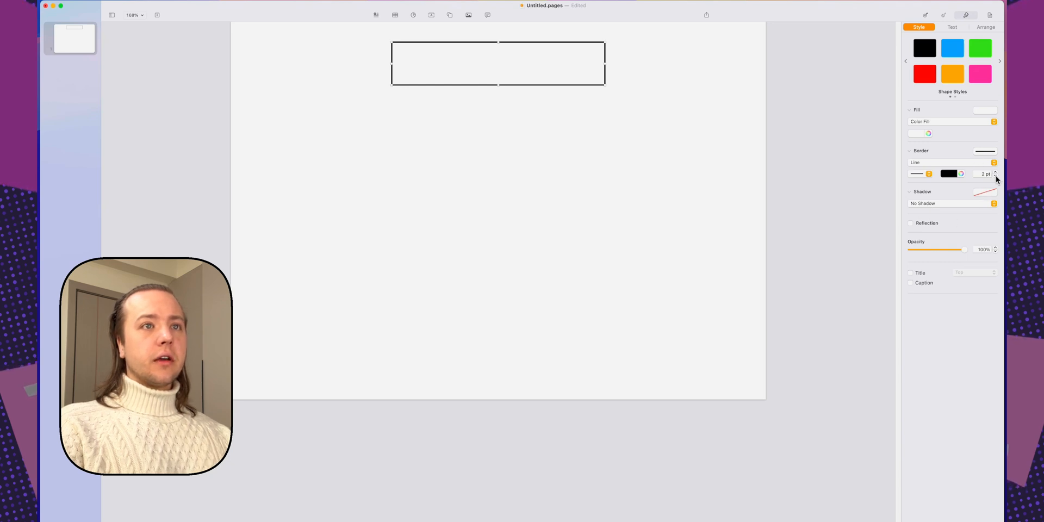
click(951, 26)
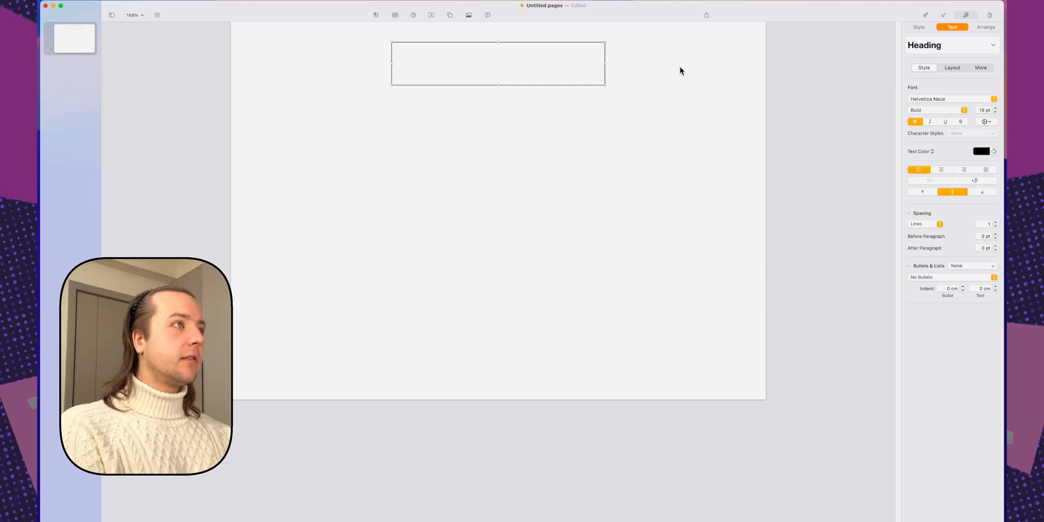
- Enter 'Title' in the header box and show its Style settings for a 1 pt black outline
text(Title)
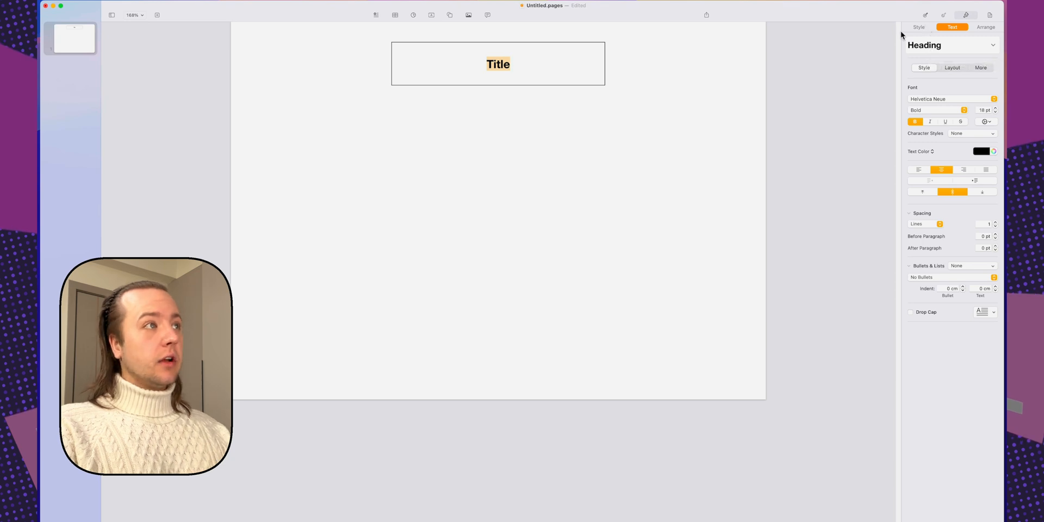
click(540, 95)
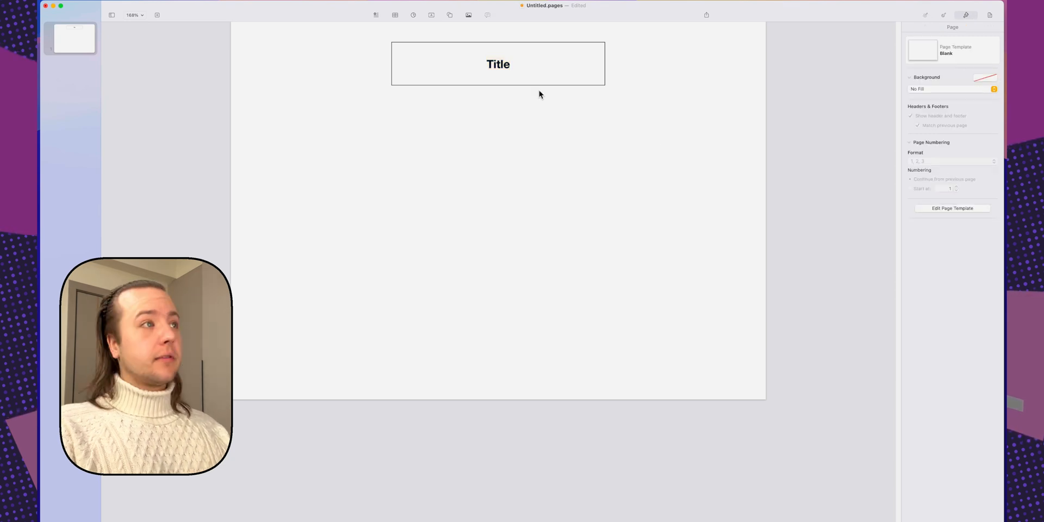
click(498, 64)
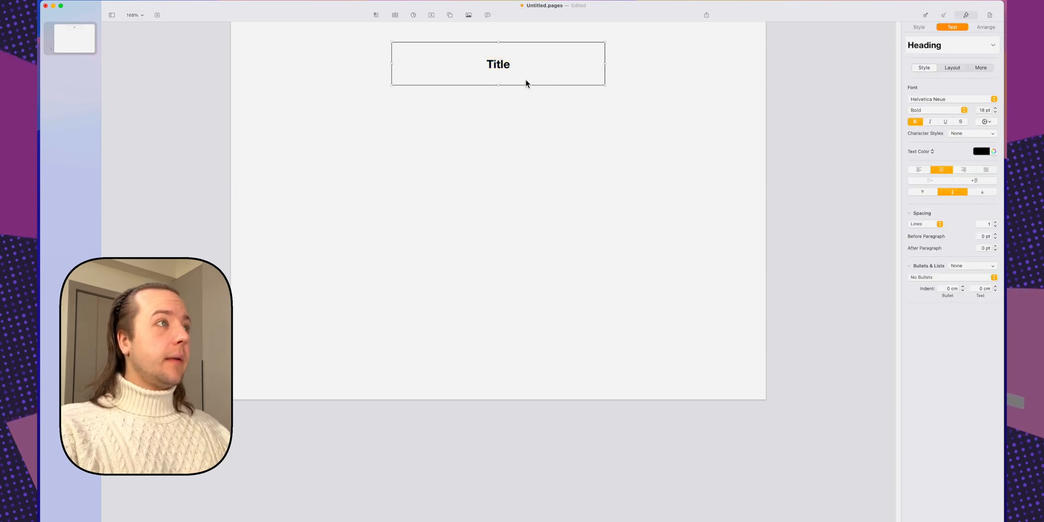
click(919, 26)
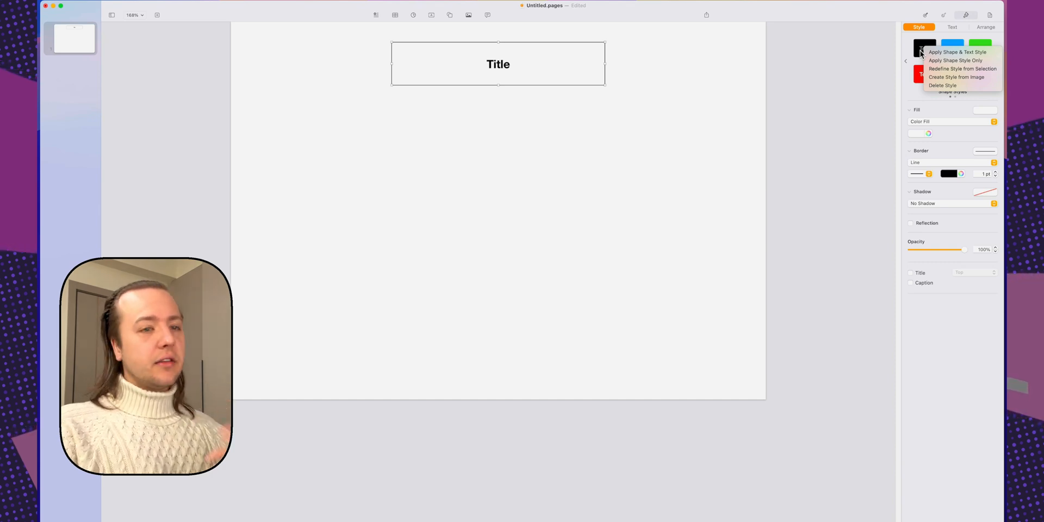
mouse_move(953, 68)
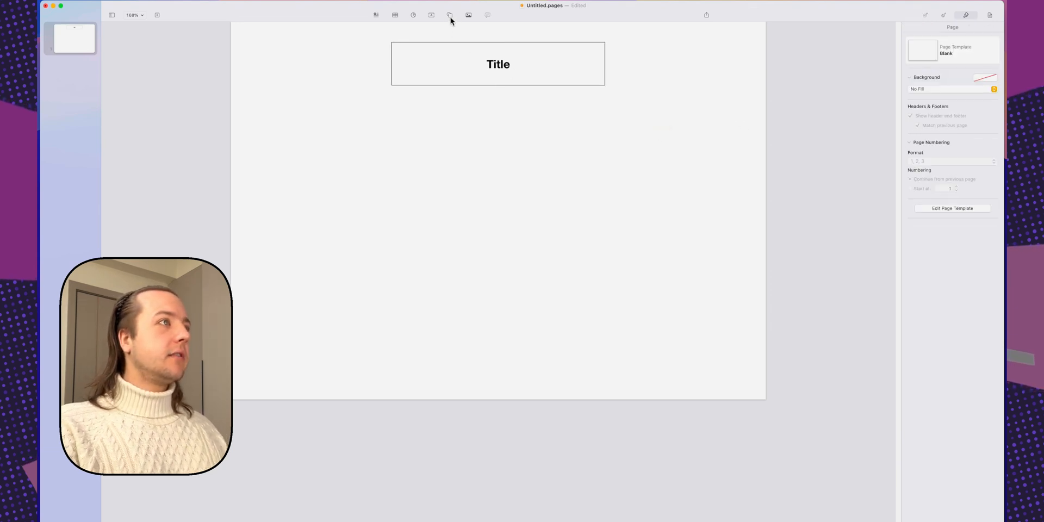
- Add a new text box with the Label paragraph style and reduce its font to 9 pt
click(449, 14)
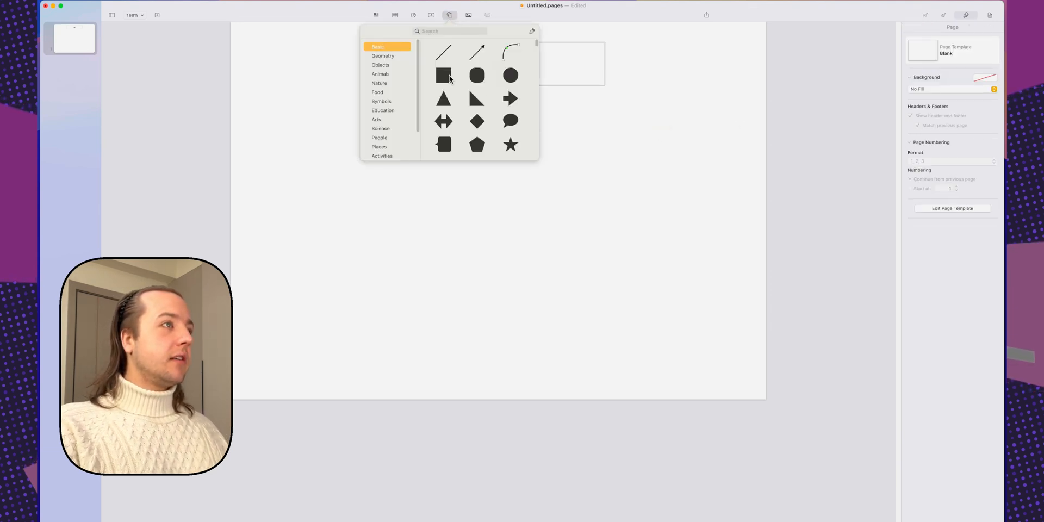
click(432, 14)
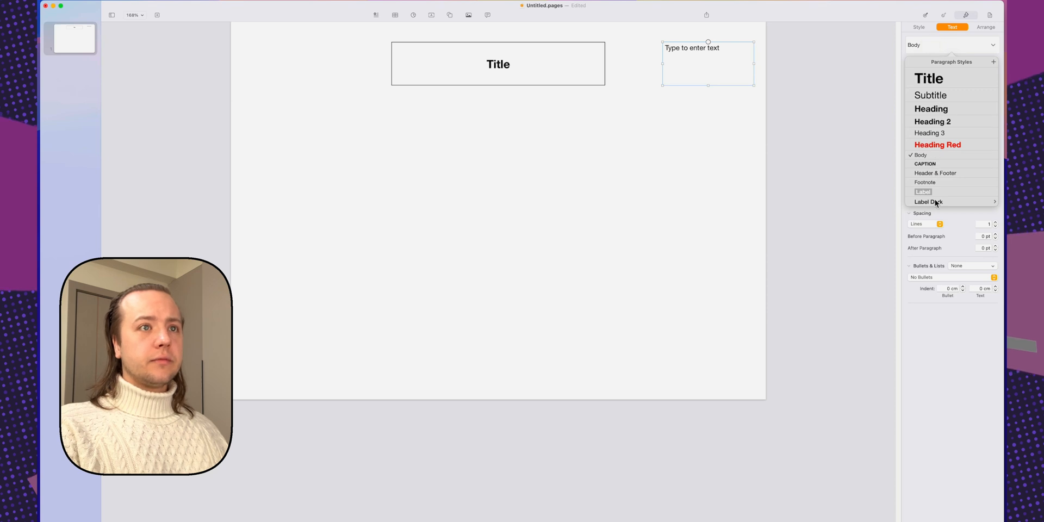
click(923, 191)
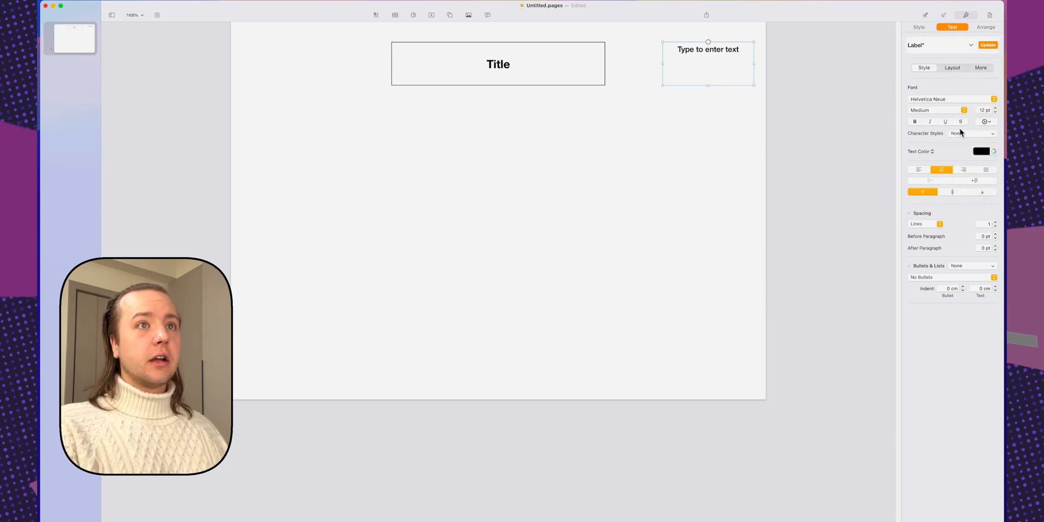
click(995, 111)
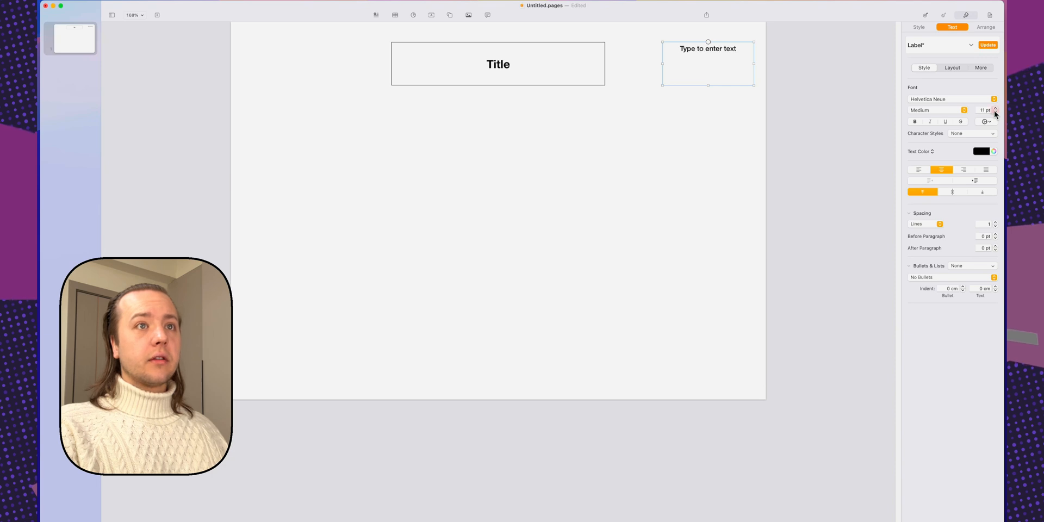
click(995, 112)
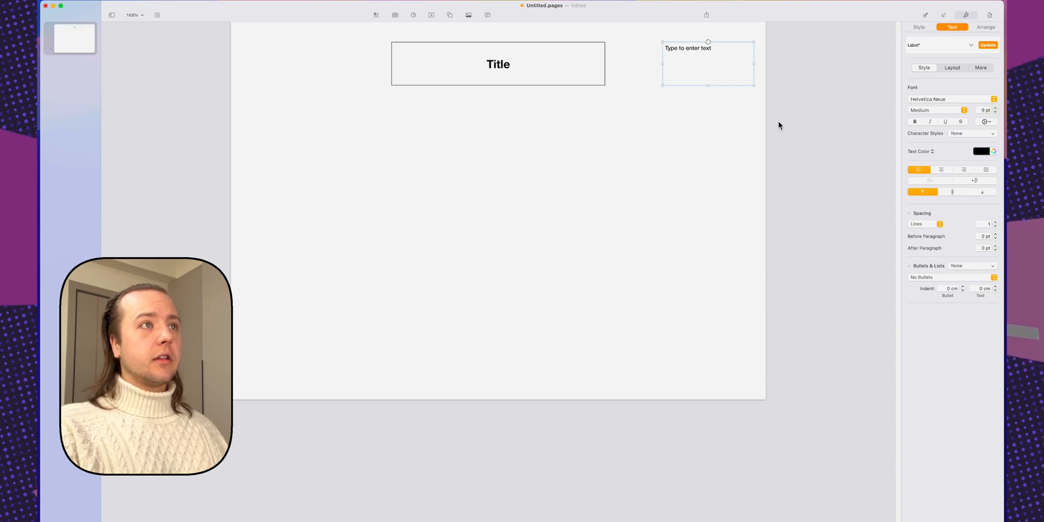
- Fill the label box with 'Name:' and 'St #:' lines with underscore blanks
text(Name: ______________)
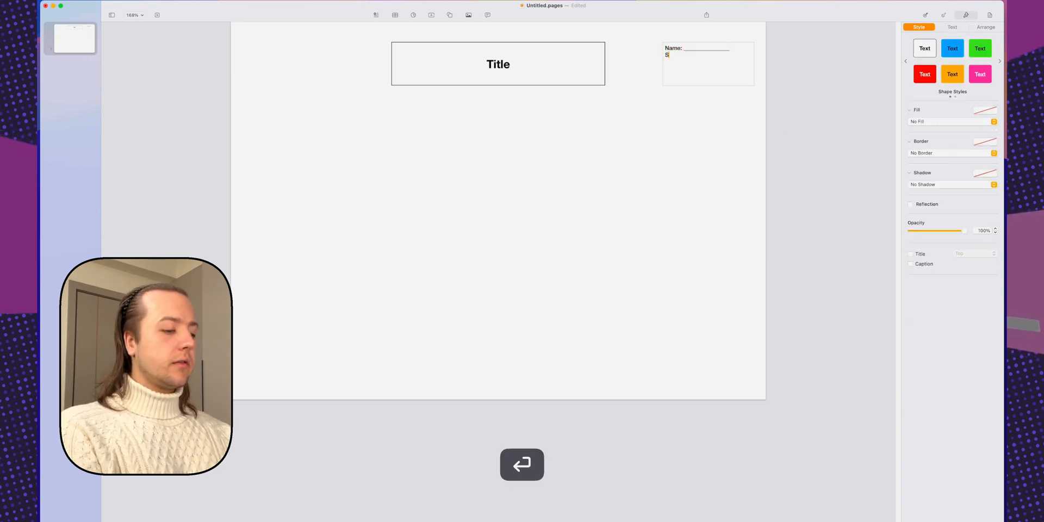
text(t #: ____________)
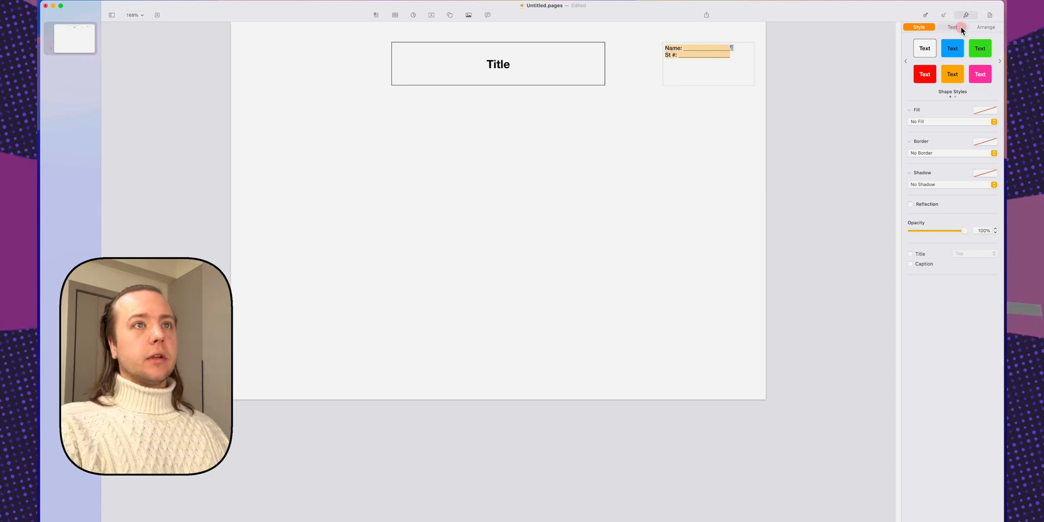
- Right-align the Name and St # lines in the label box
click(953, 26)
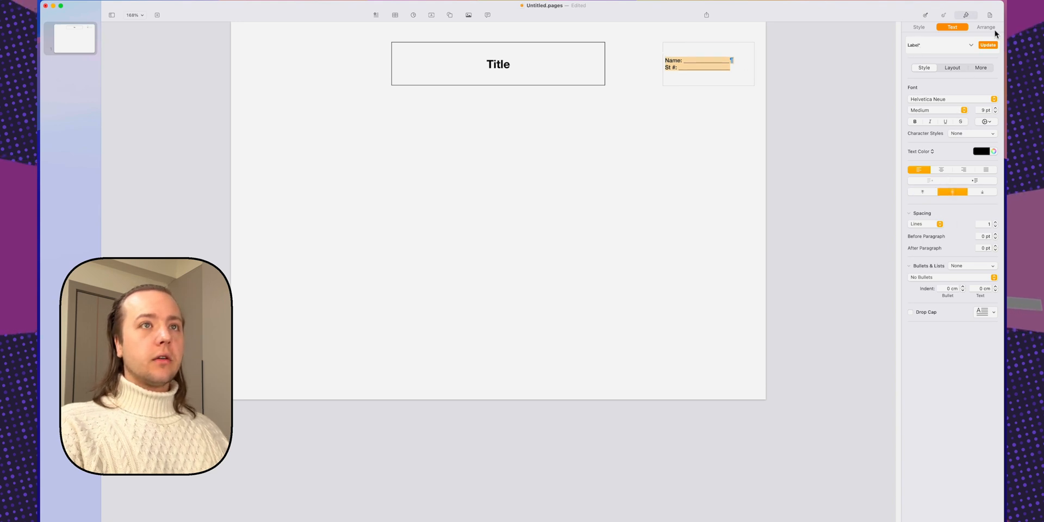
click(987, 44)
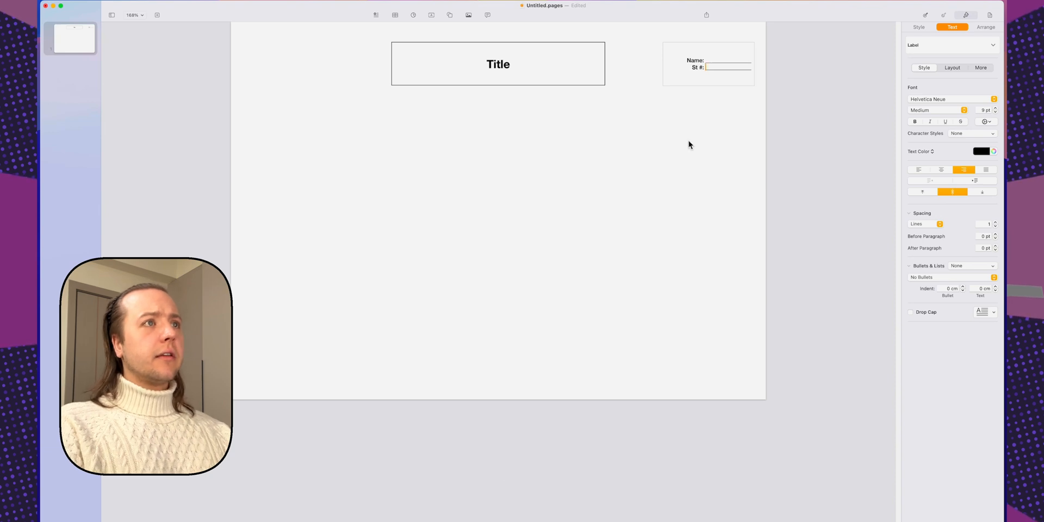
click(718, 71)
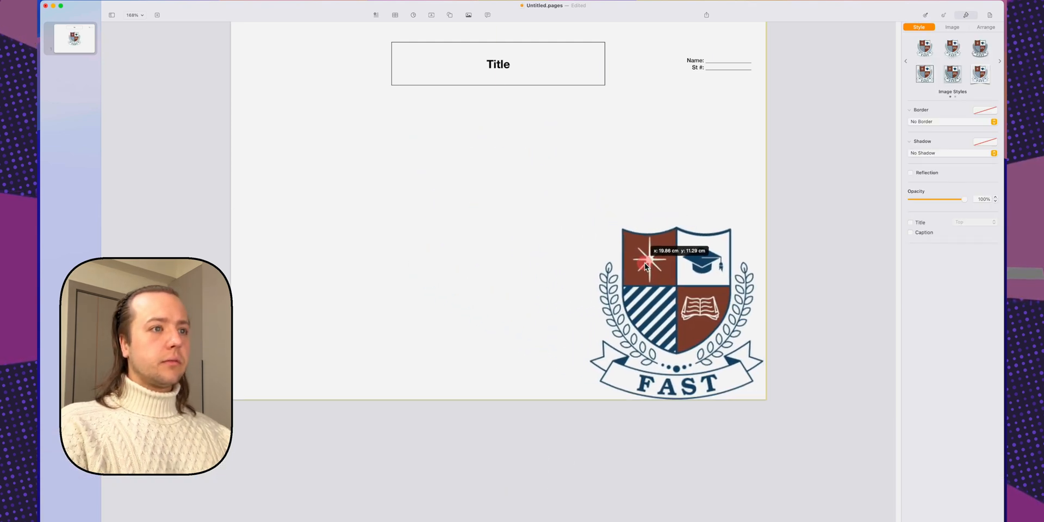
- Move the FAST crest to the bottom-right corner and shrink it to a small logo
drag(649, 260, 752, 383)
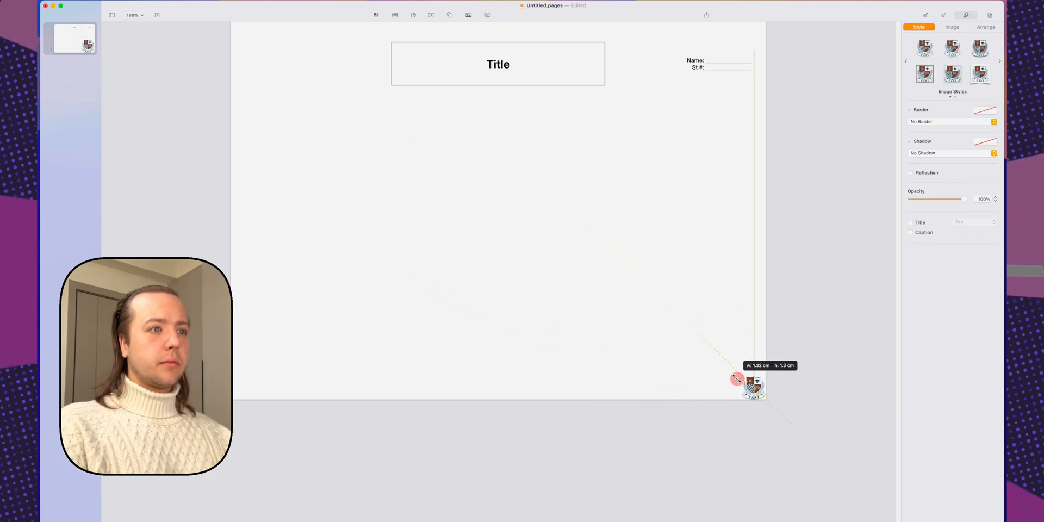
drag(753, 385, 741, 374)
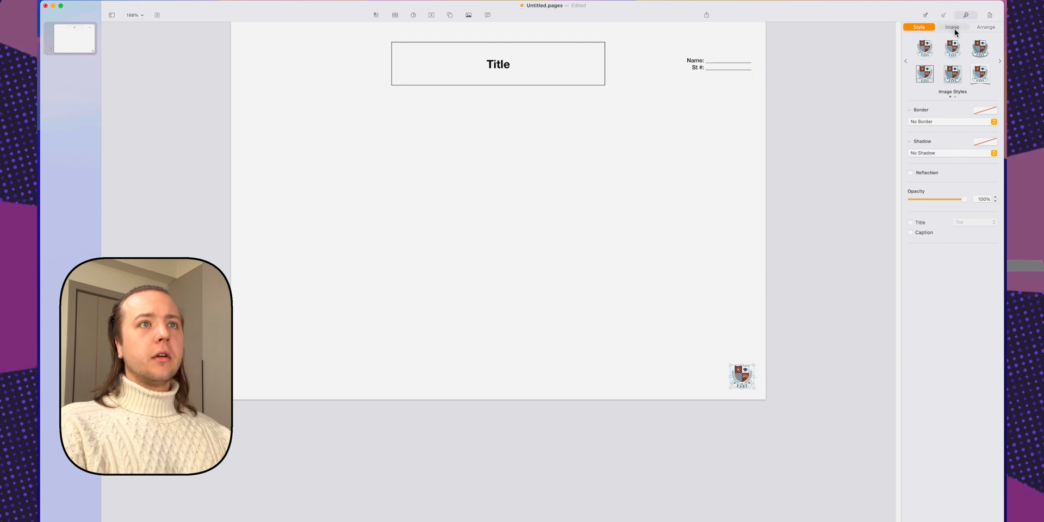
click(951, 26)
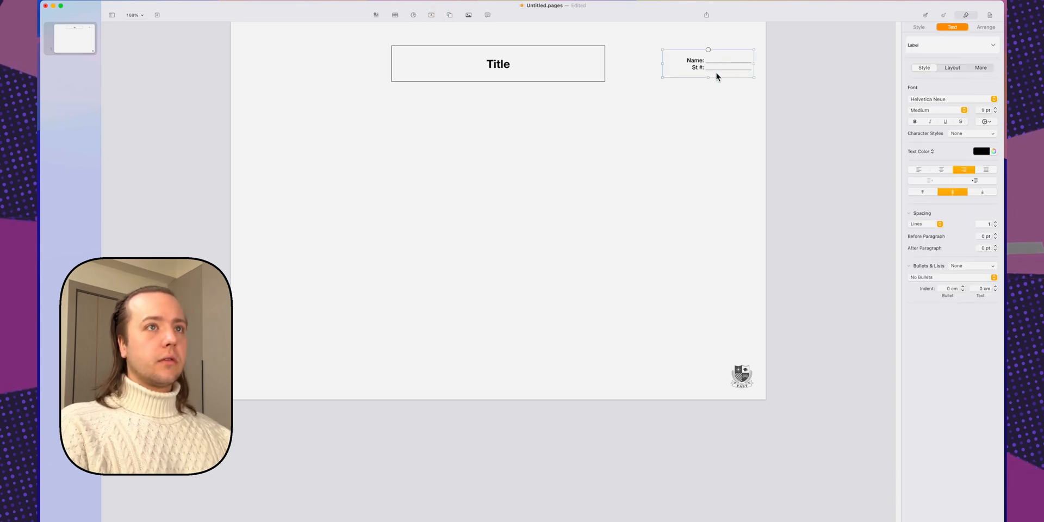
- Duplicate the label box to the top-left, replace its text with 'W# L#' and left-align it
key(cmd+d)
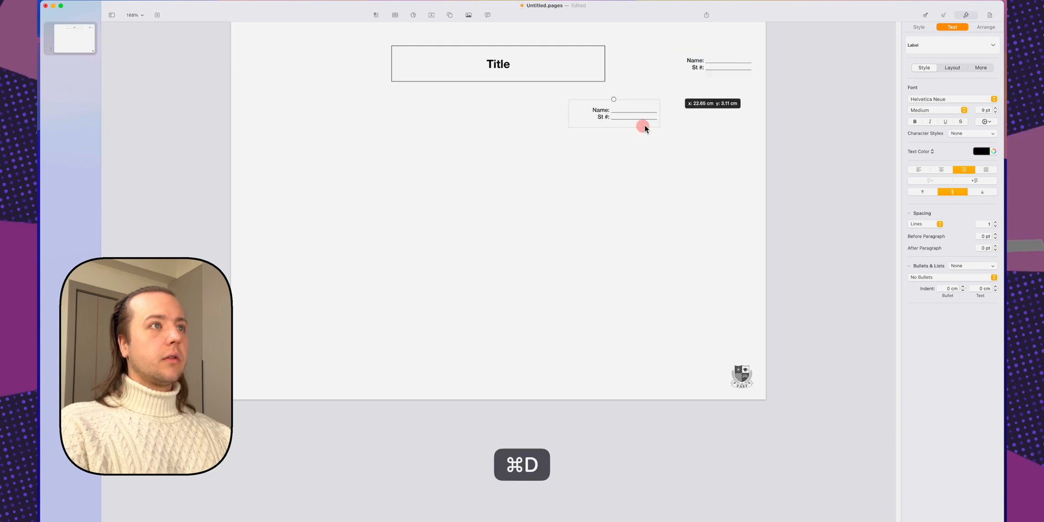
key(cmd+d)
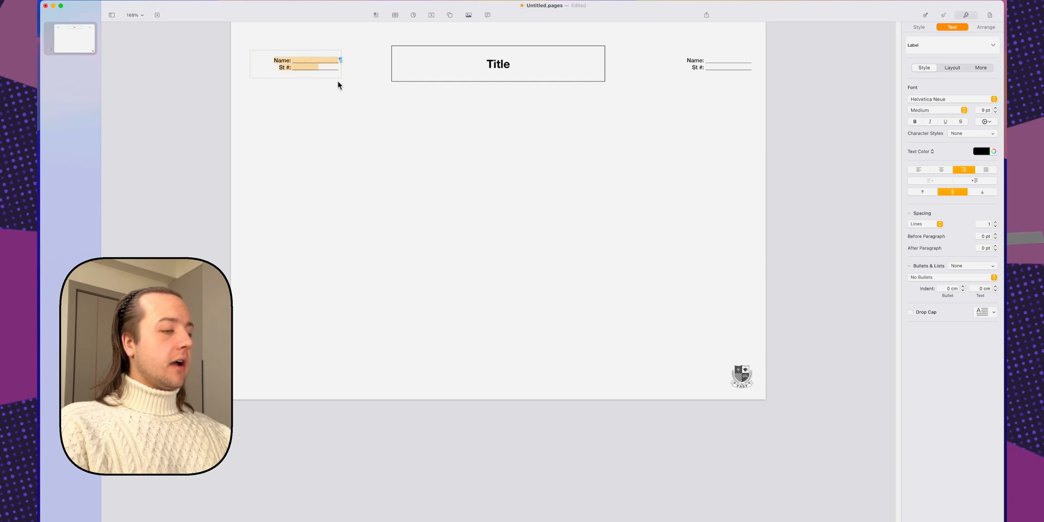
key(cmd+a)
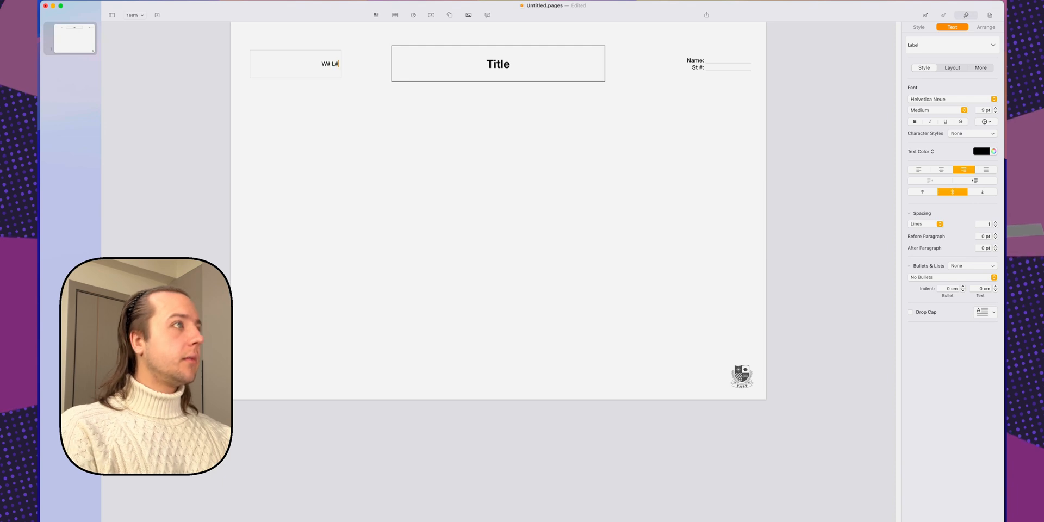
click(295, 64)
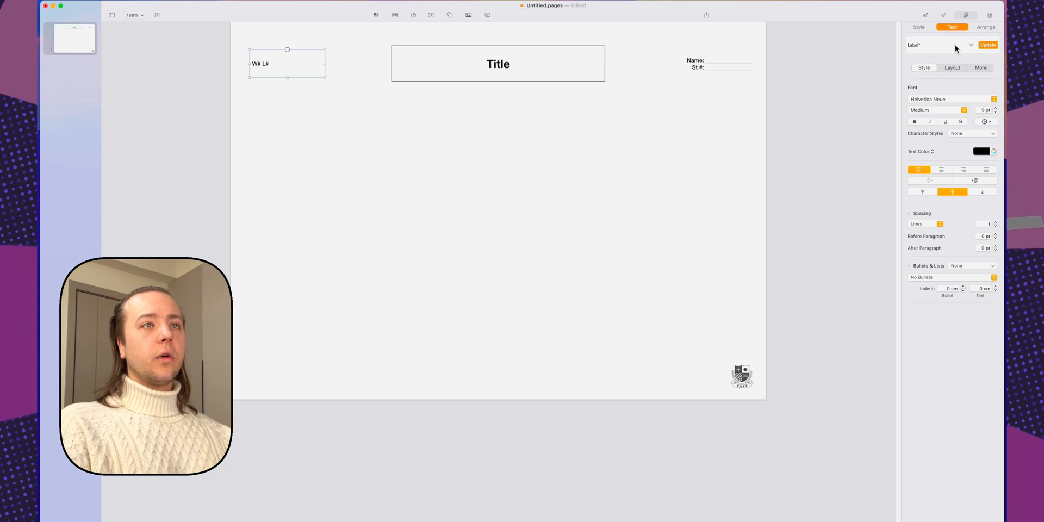
- Create new paragraph styles from the labels and rename them Label Names and Label Weeks
click(971, 46)
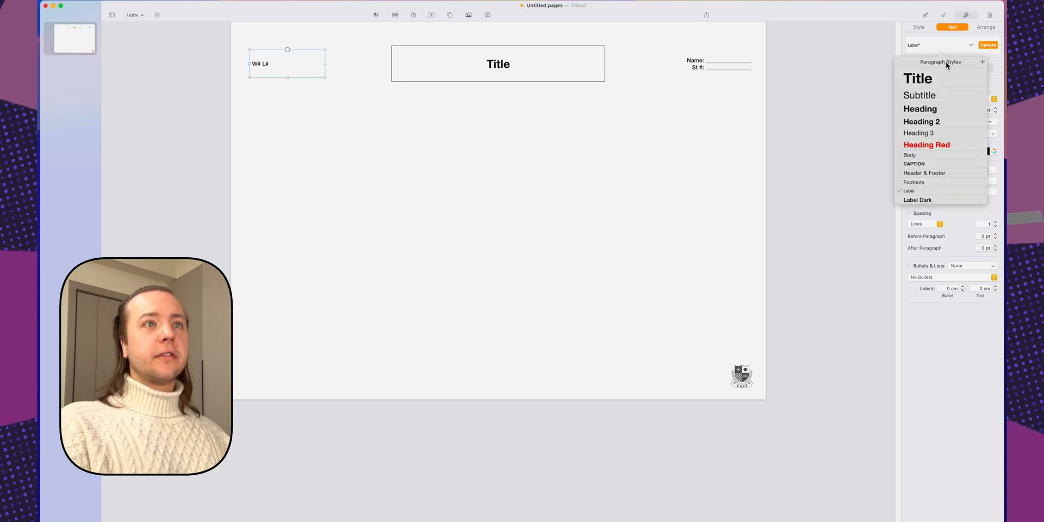
click(983, 62)
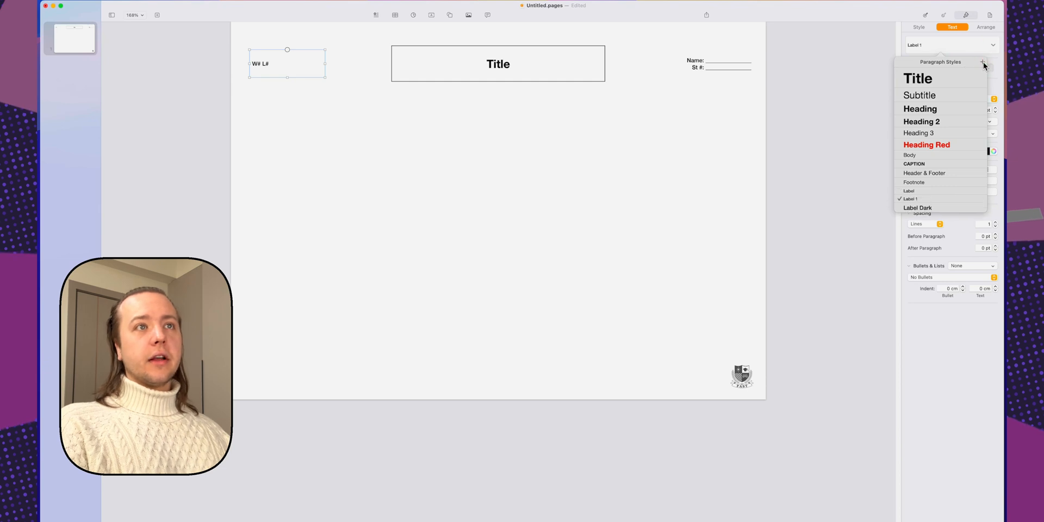
double_click(910, 198)
text(Weeks)
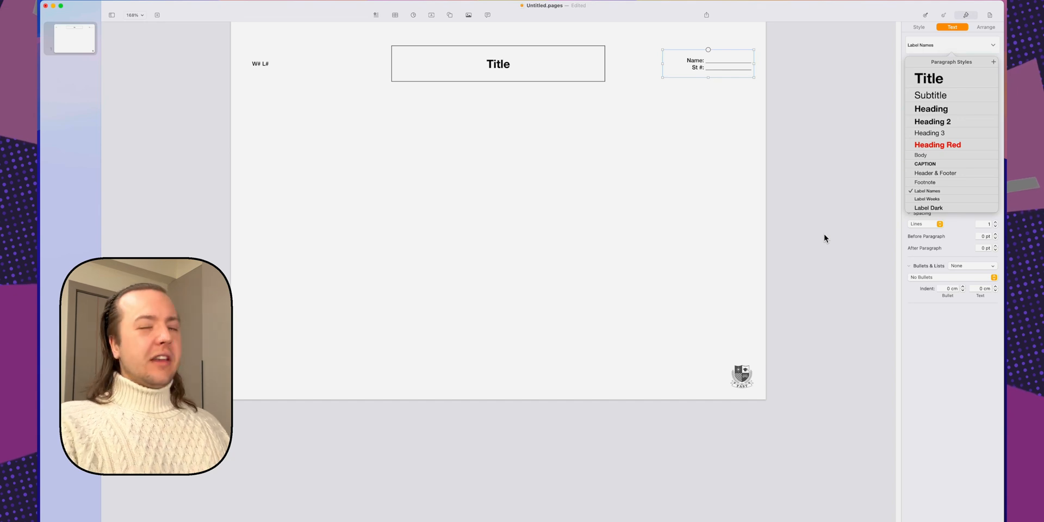
mouse_move(719, 223)
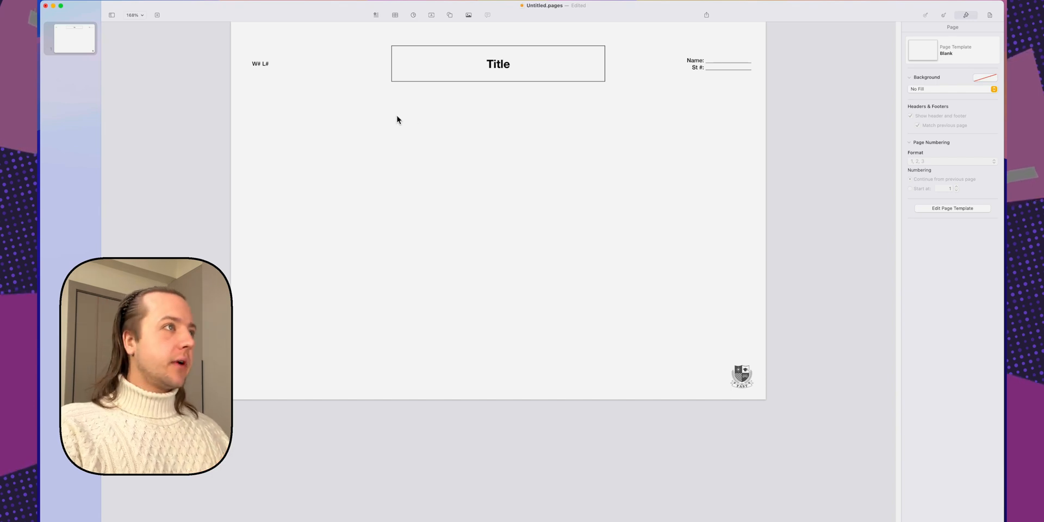
mouse_move(455, 15)
text(Venn Diagram HO.pages)
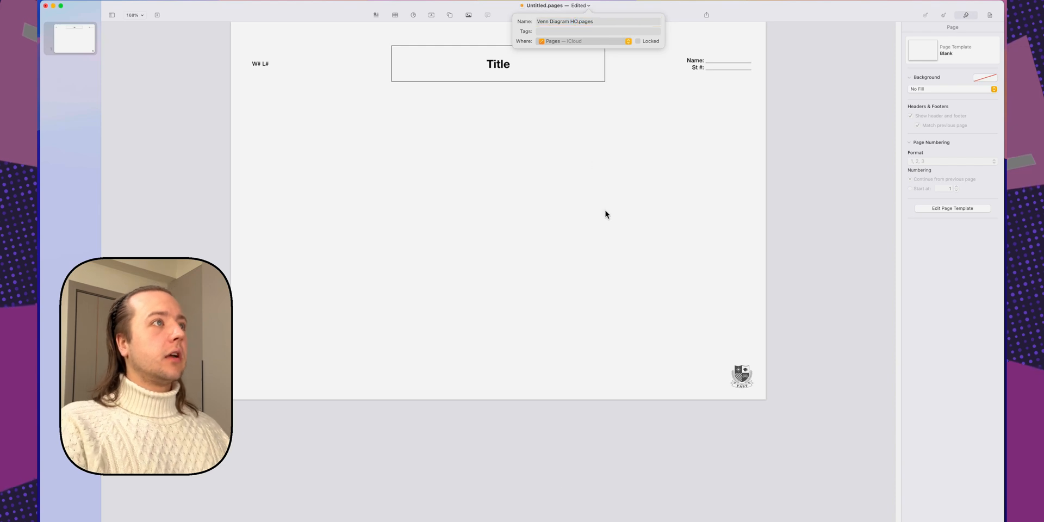
- Name the document Venn Diagram HO and save it in the Pages iCloud folder
click(450, 14)
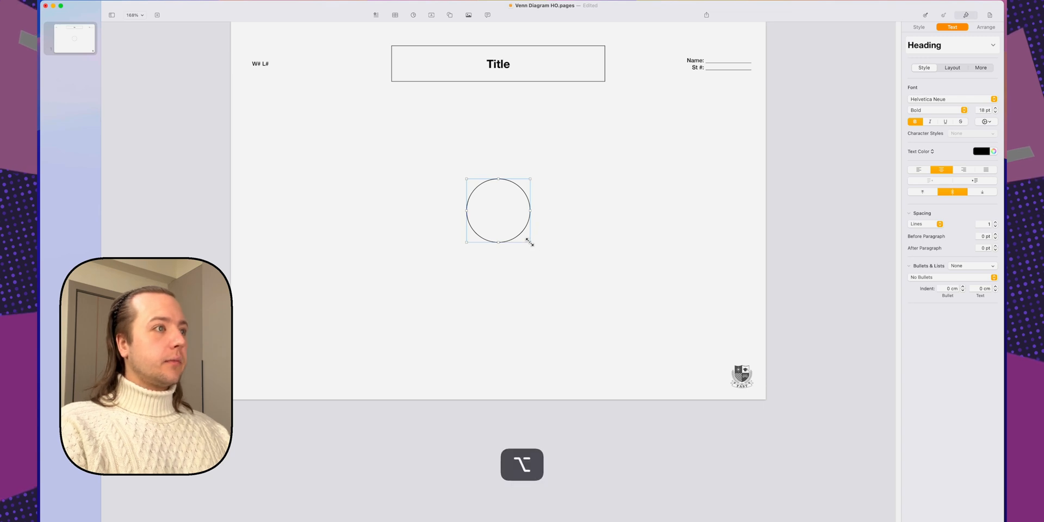
- Enlarge the circle, duplicate it with Cmd+D, and set both circles to No Fill via an updated shape style
drag(531, 242, 590, 334)
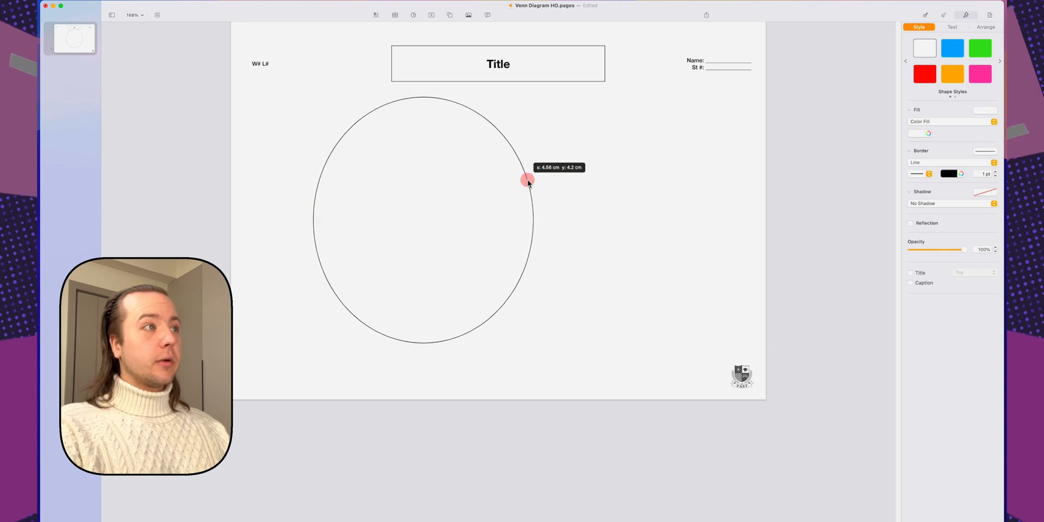
key(cmd+d)
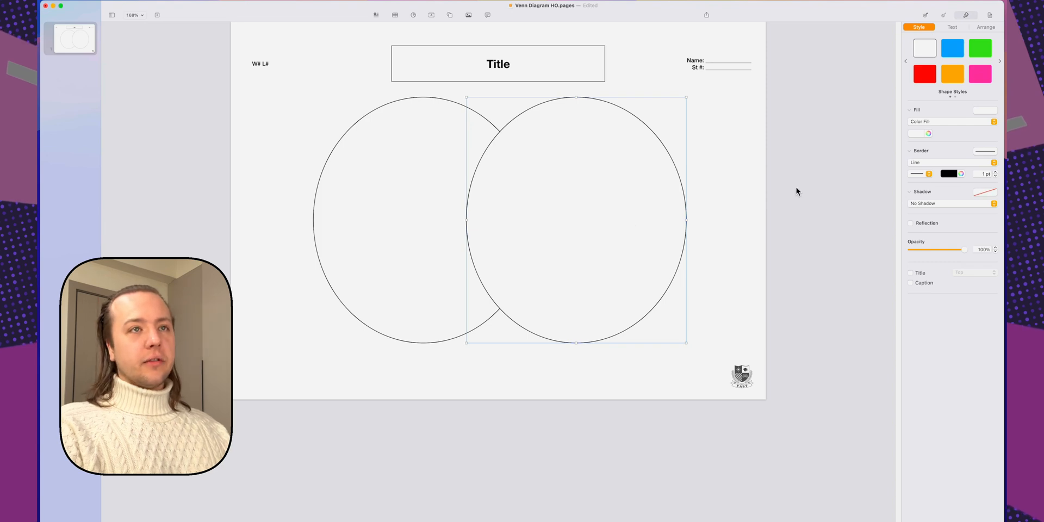
mouse_move(975, 124)
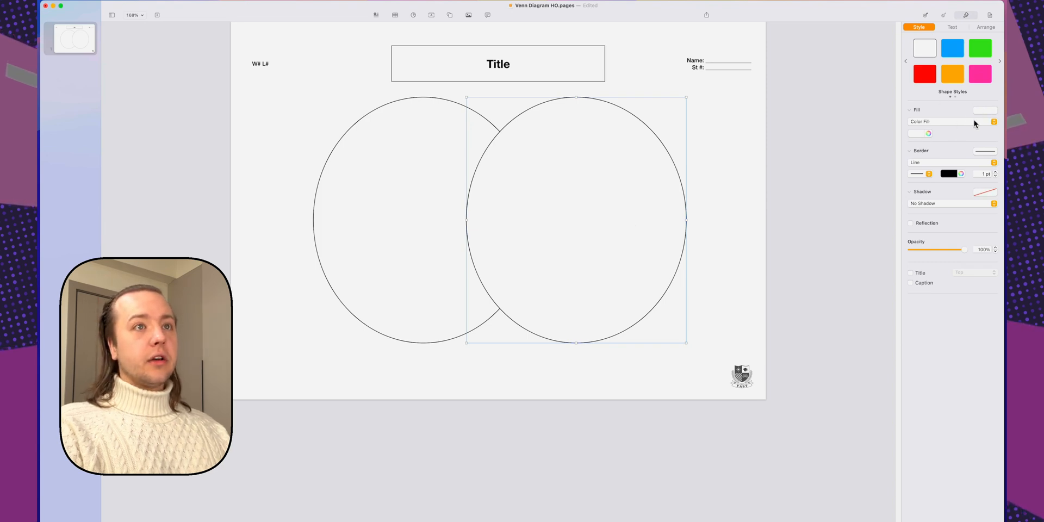
click(923, 48)
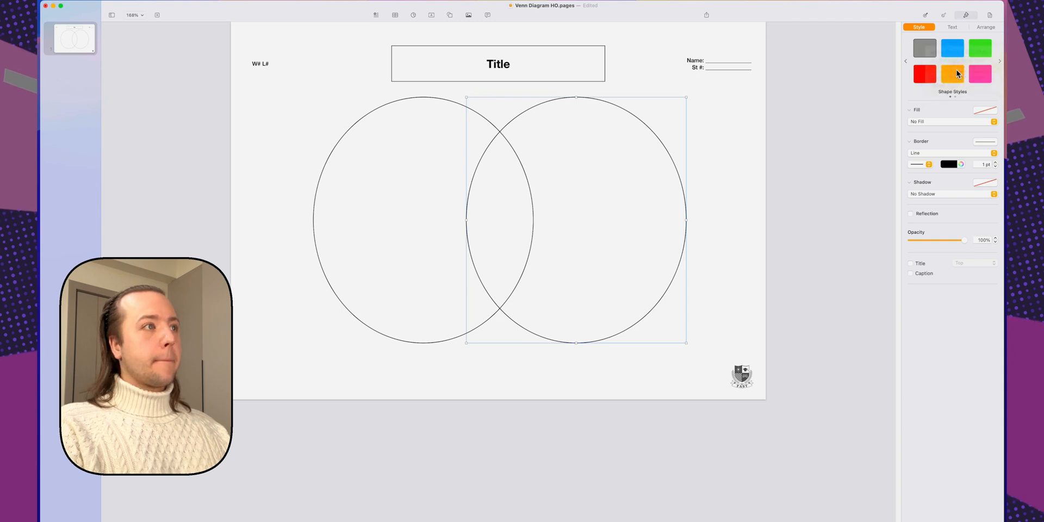
click(924, 48)
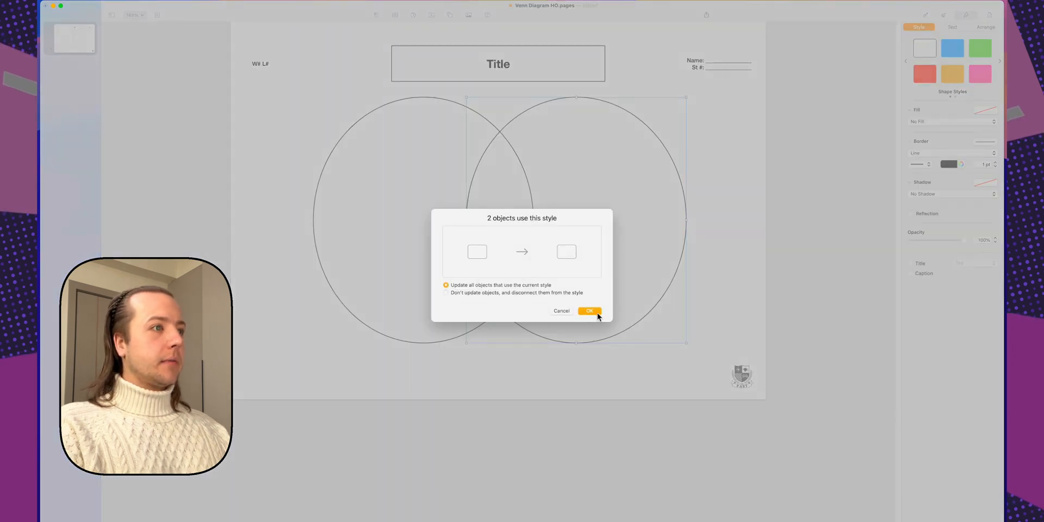
click(588, 311)
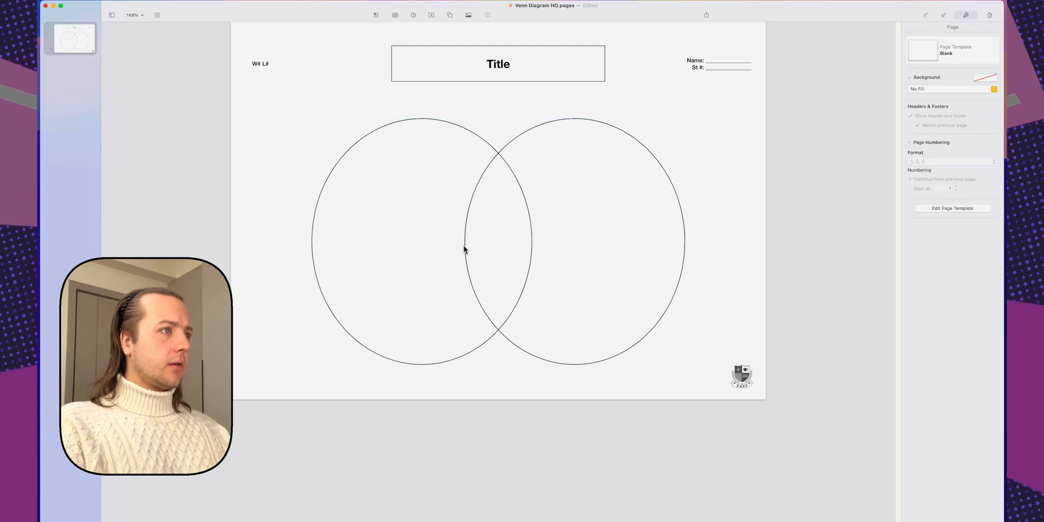
- Resize the left circle to match, deselect, and bring up the shapes library
click(573, 239)
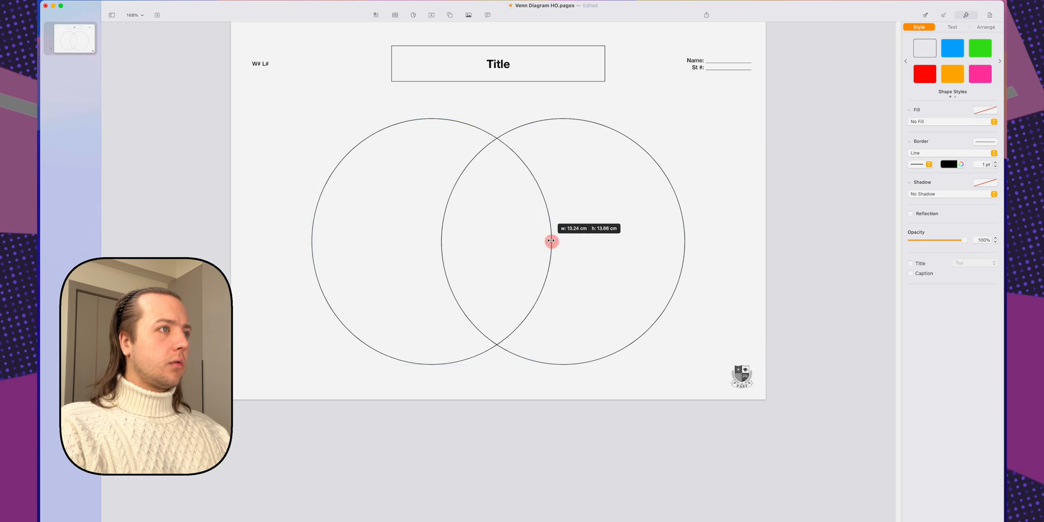
click(383, 92)
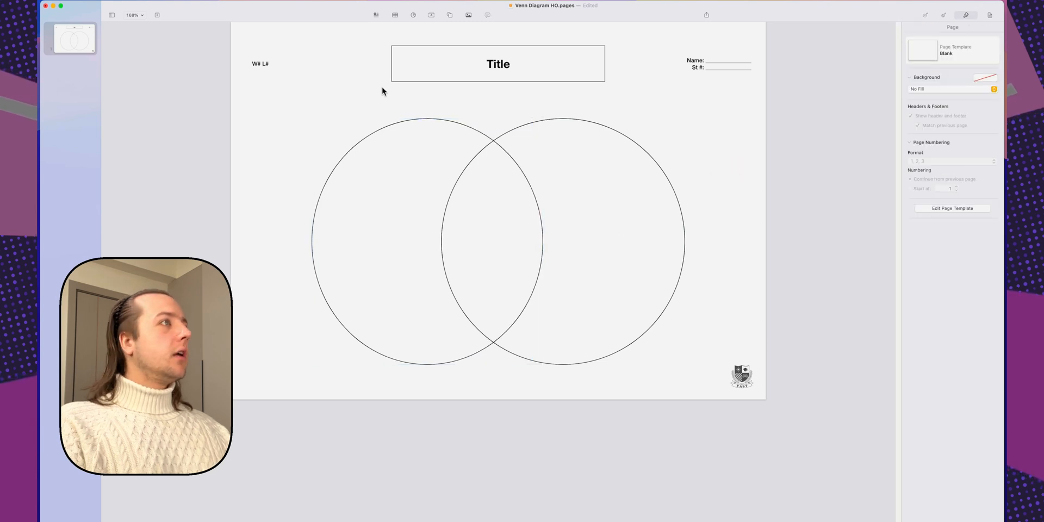
click(451, 14)
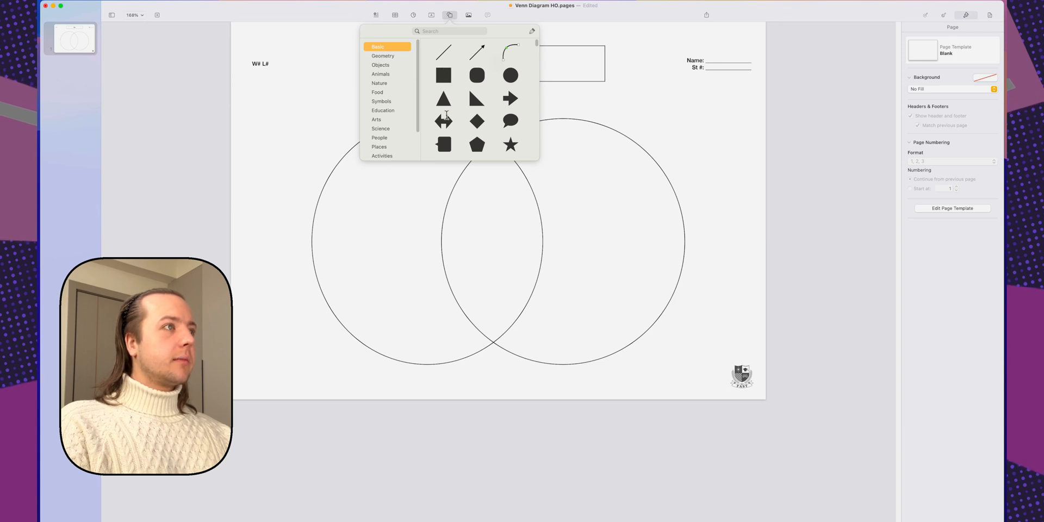
- Add a text box reading 'Object' at 13 pt and update the Body style with that size
click(449, 14)
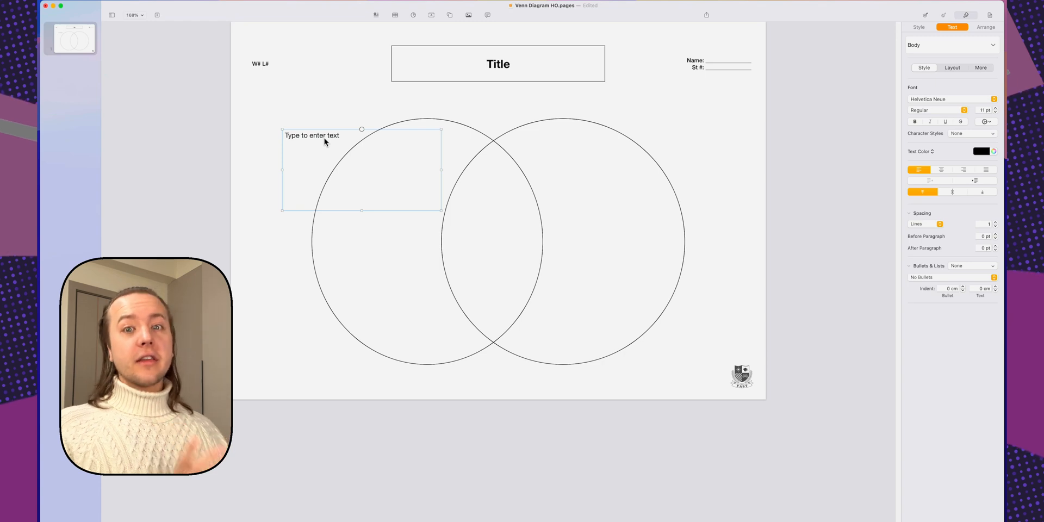
text(O)
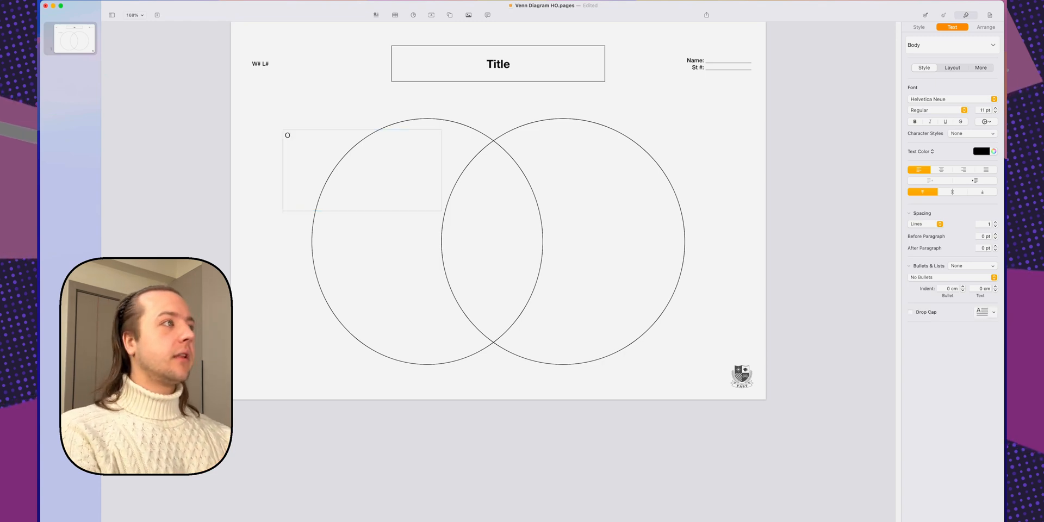
text(bject 1)
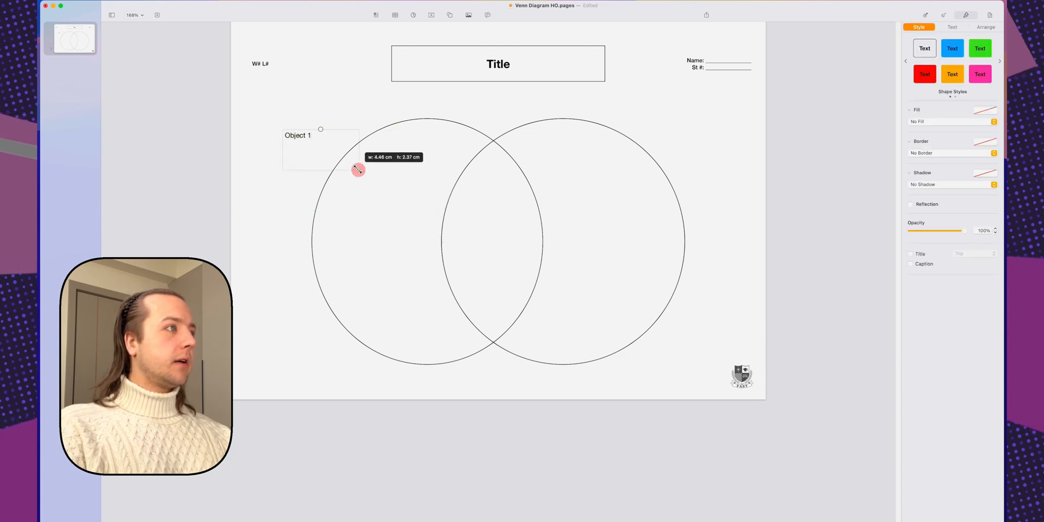
click(952, 26)
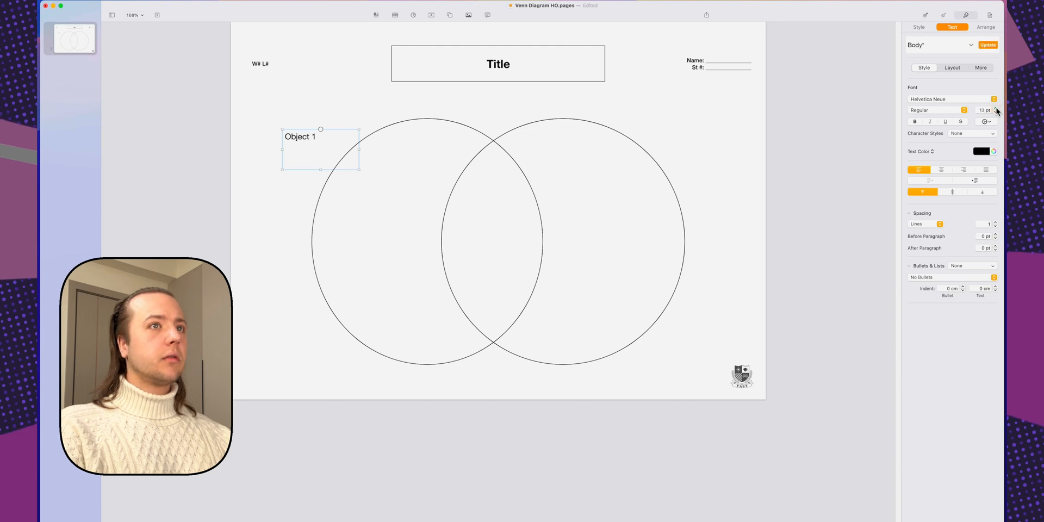
click(987, 45)
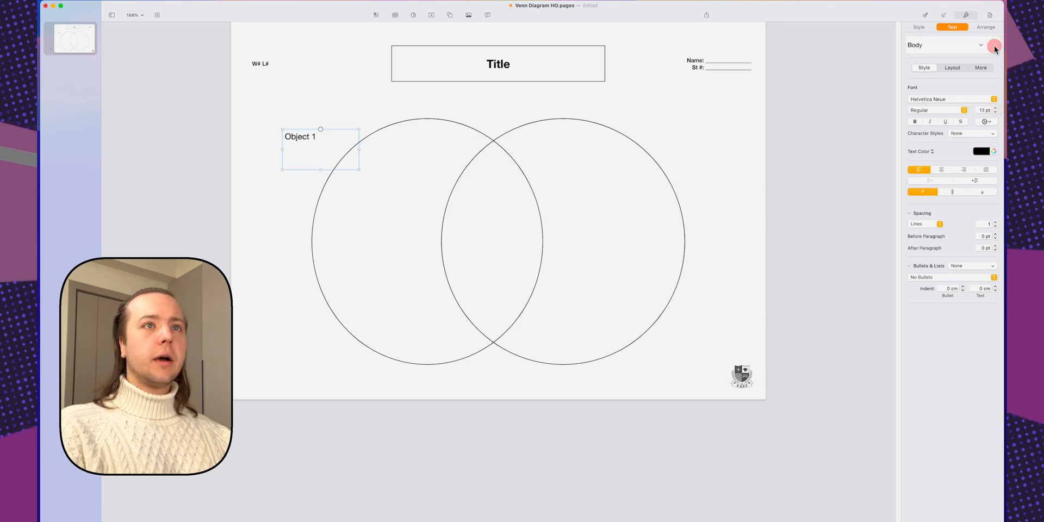
- Duplicate the Object label and place the copy above the right circle
key(shift+cmd+d)
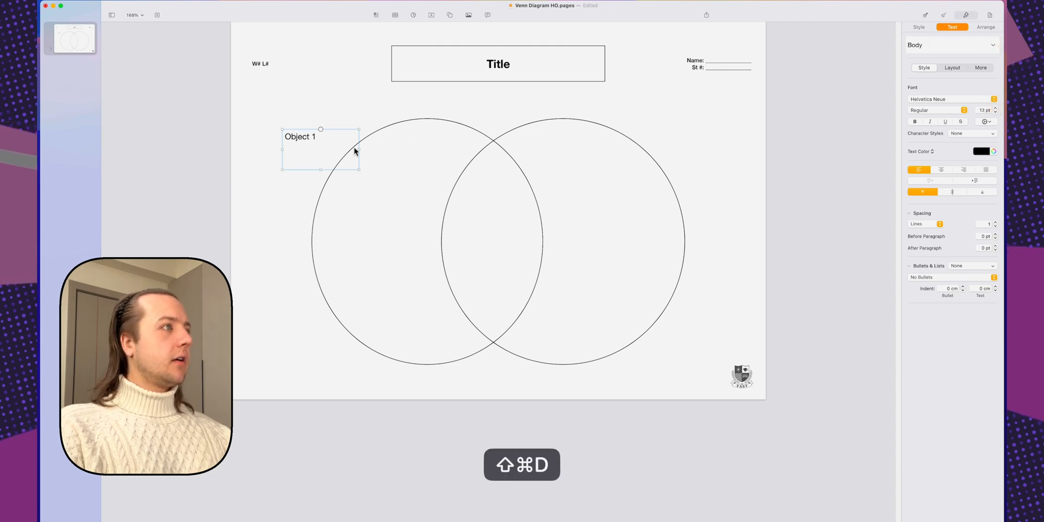
drag(320, 149, 659, 140)
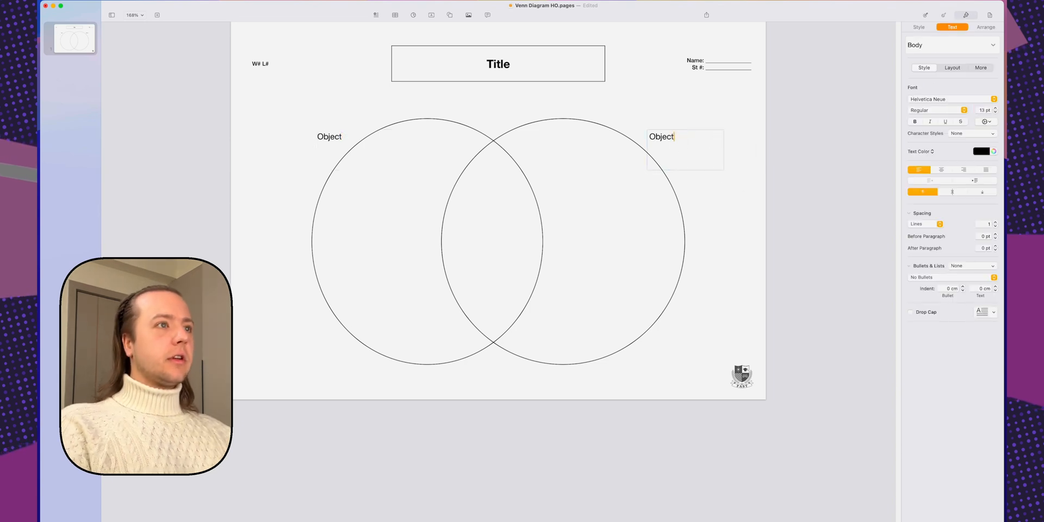
click(643, 217)
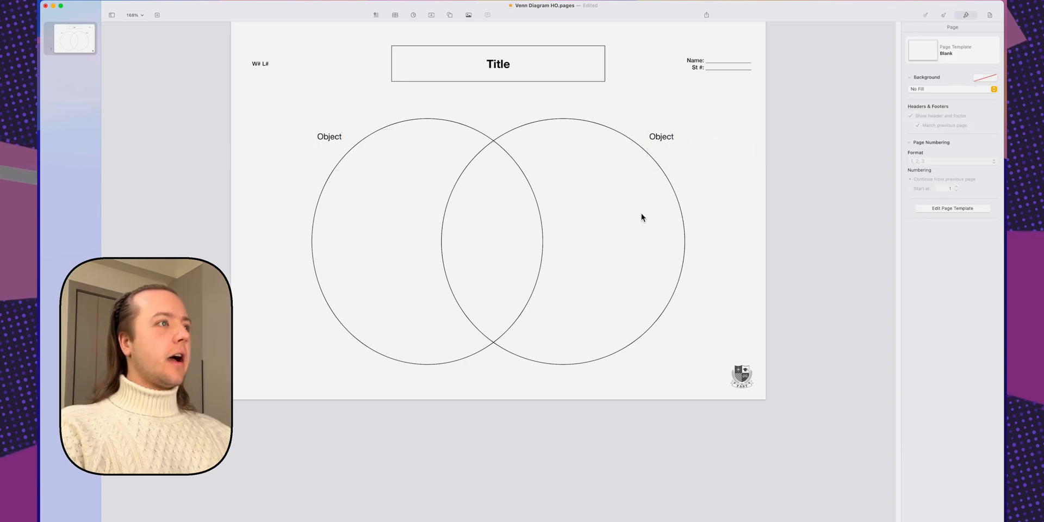
mouse_move(677, 255)
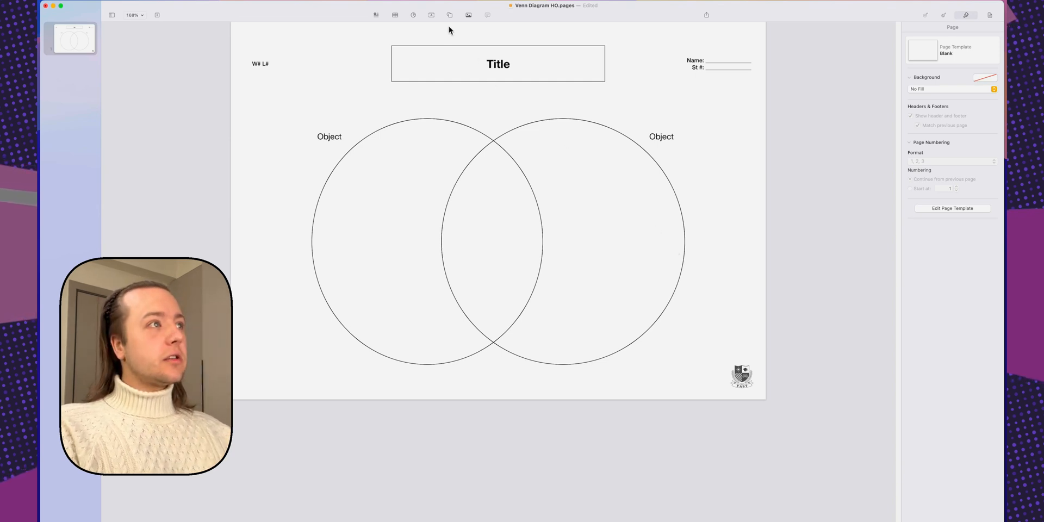
- Add a rounded square and give it a grey image fill, cancelling the image choice
click(498, 210)
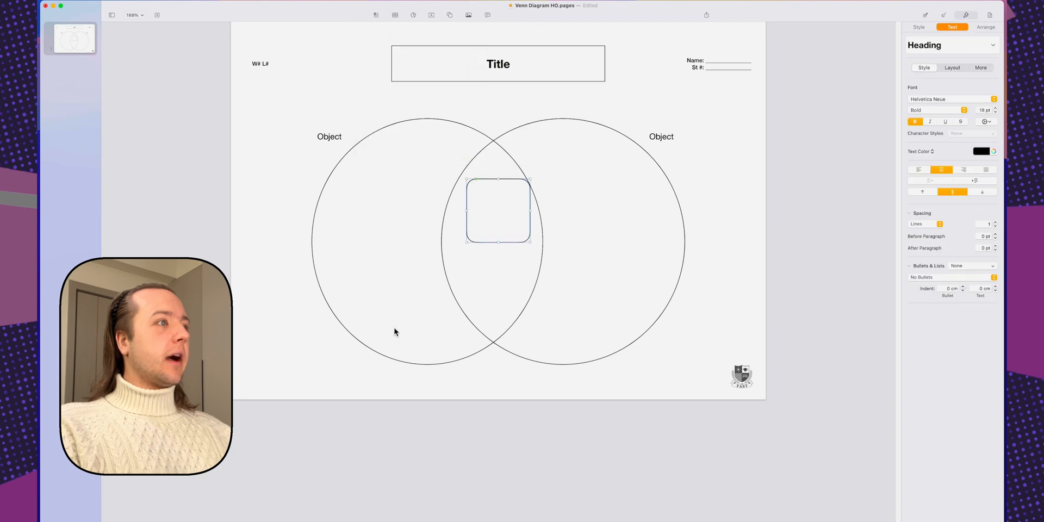
key(cmd+z)
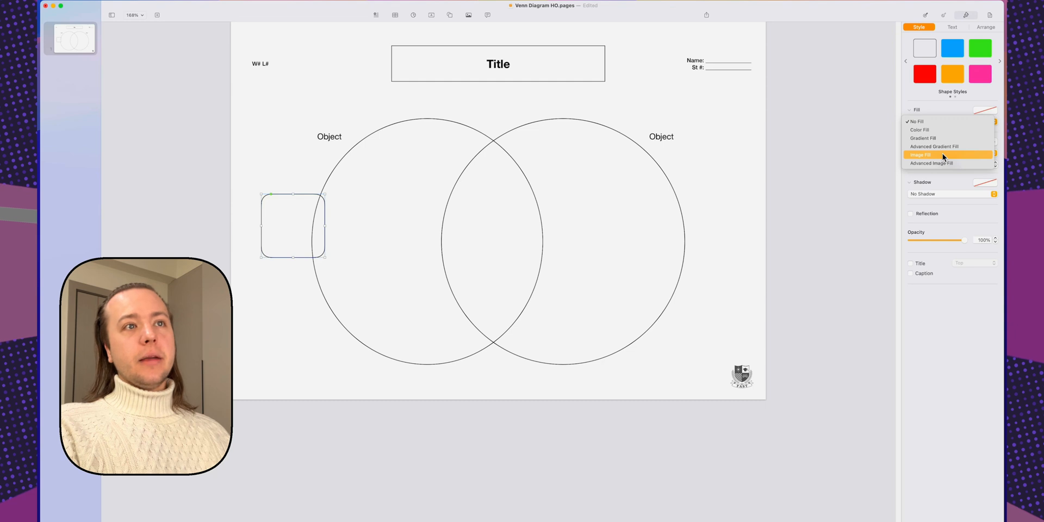
click(921, 155)
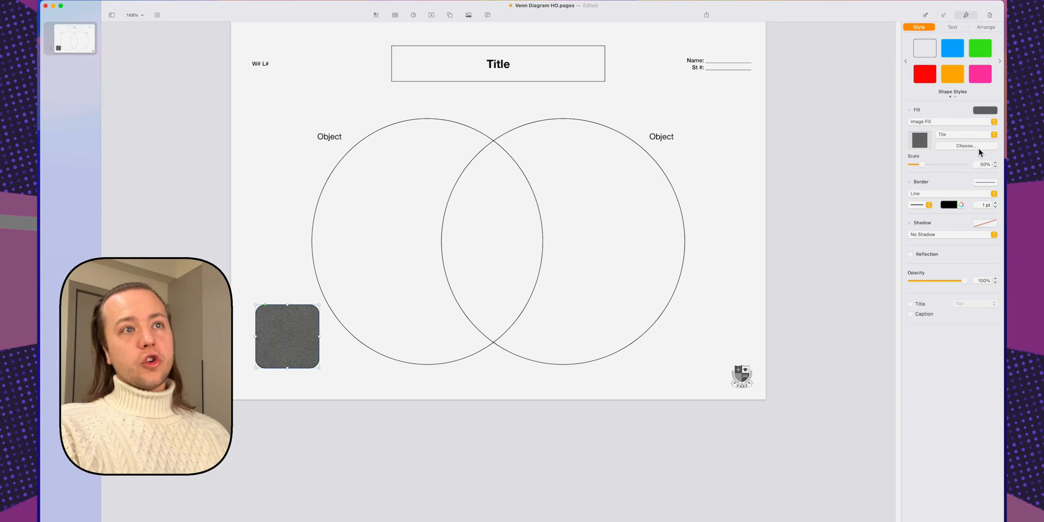
click(959, 145)
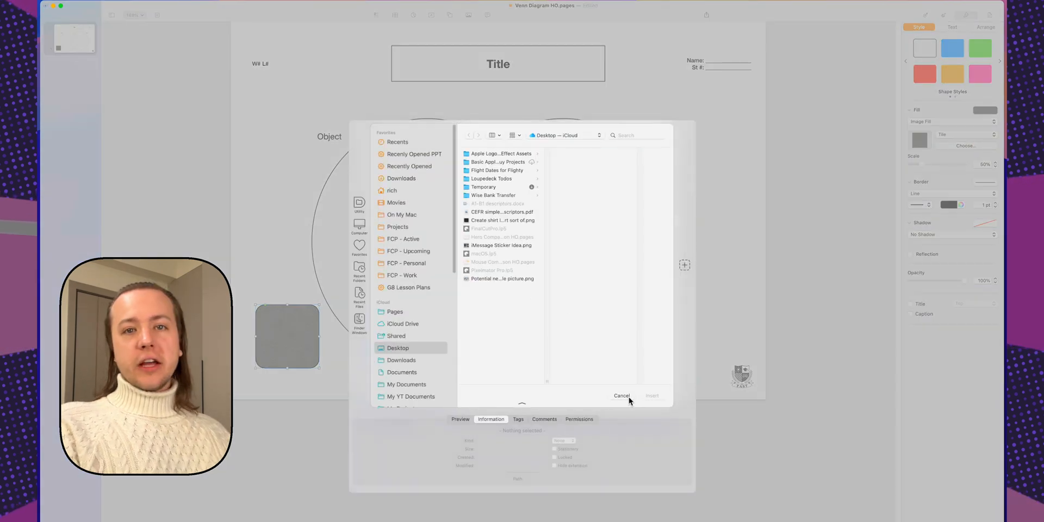
click(621, 396)
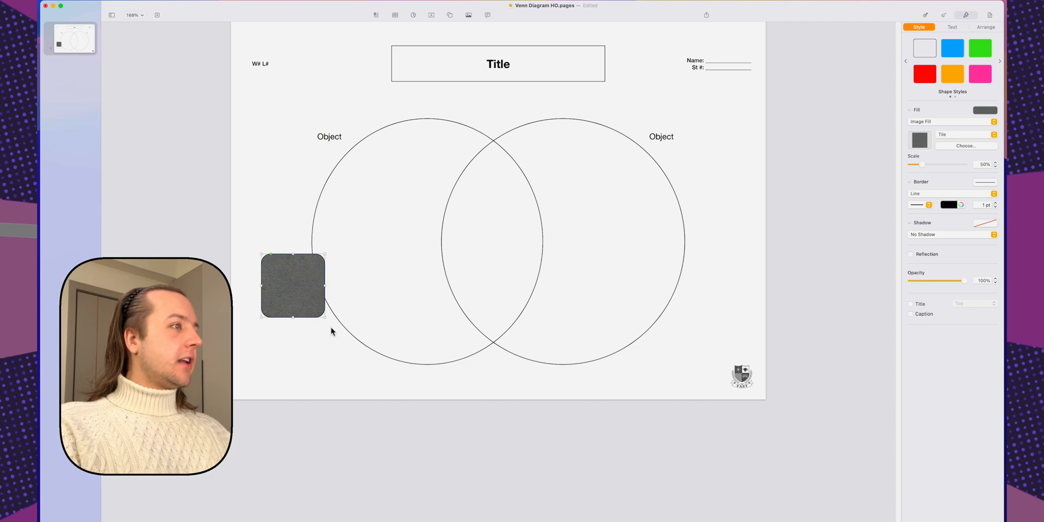
- Shrink the placeholder, set it at the left circle's lower edge, and place a duplicate beside the right circle
drag(326, 318, 355, 372)
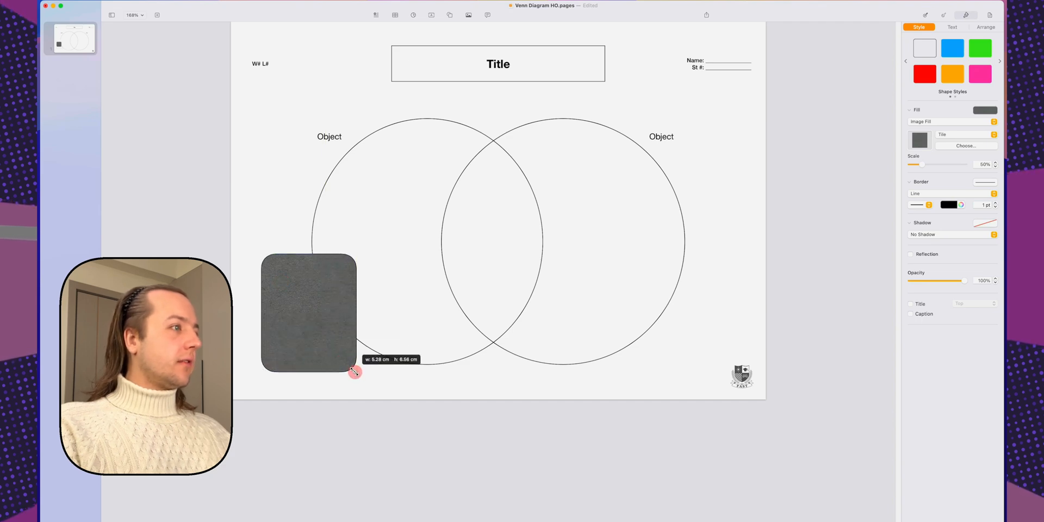
drag(354, 372, 336, 366)
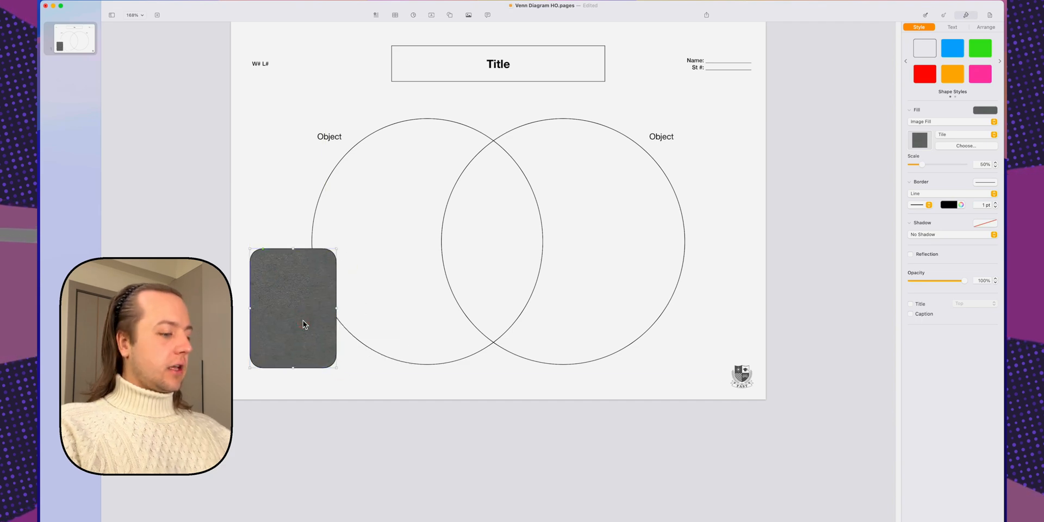
key(shift+cmd+d)
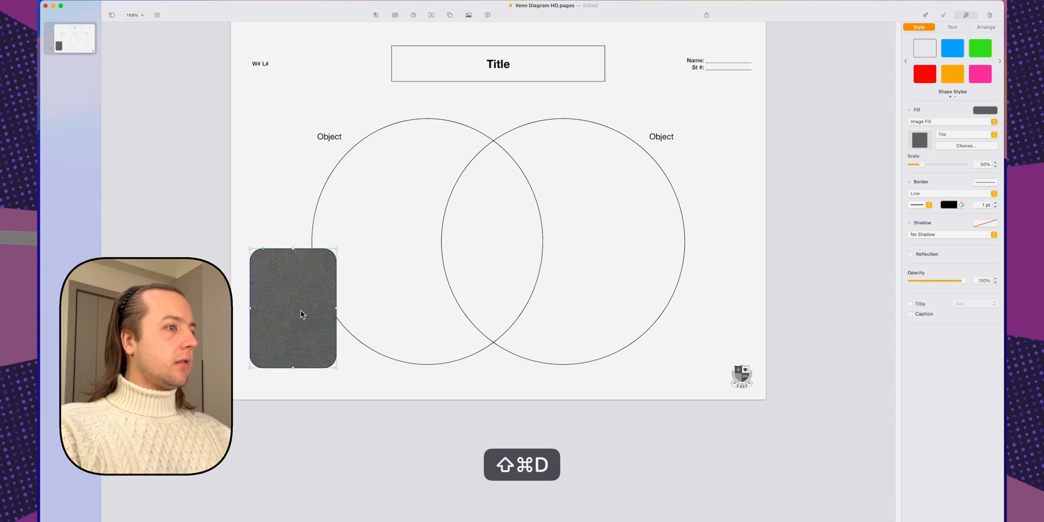
drag(293, 307, 679, 305)
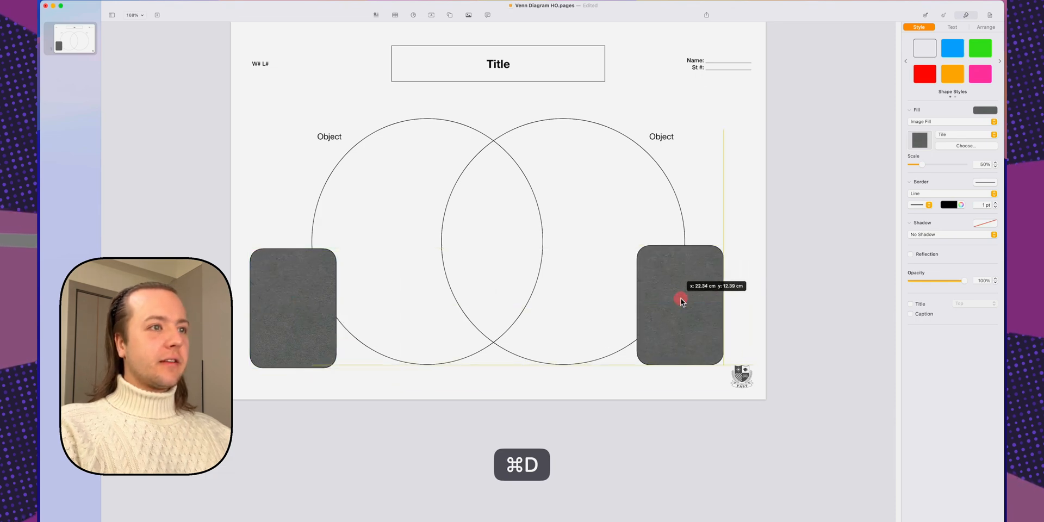
click(751, 225)
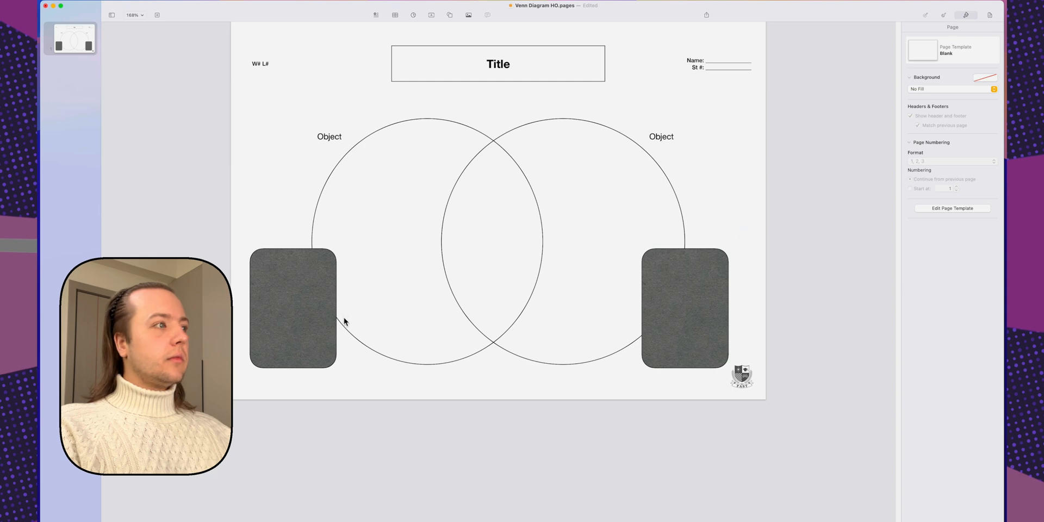
click(292, 308)
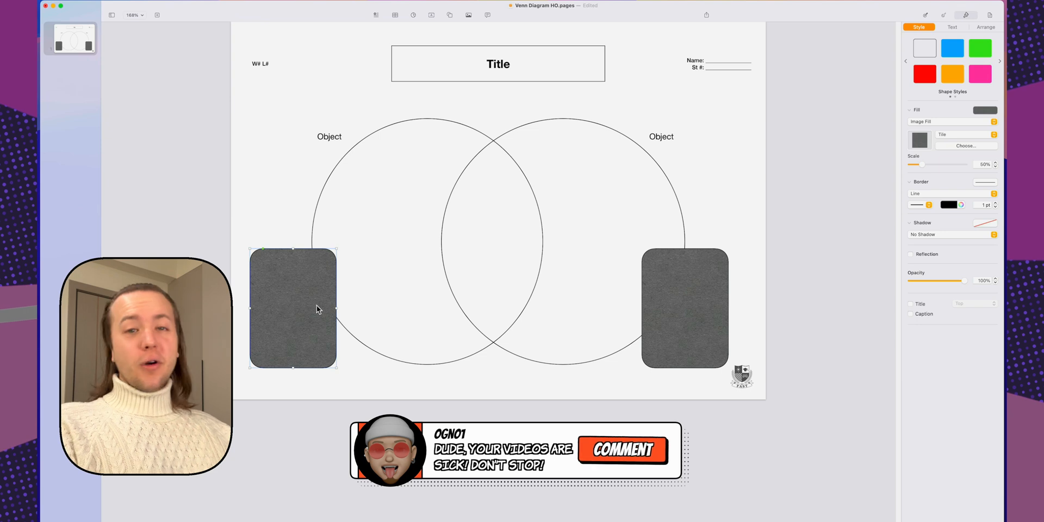
click(500, 394)
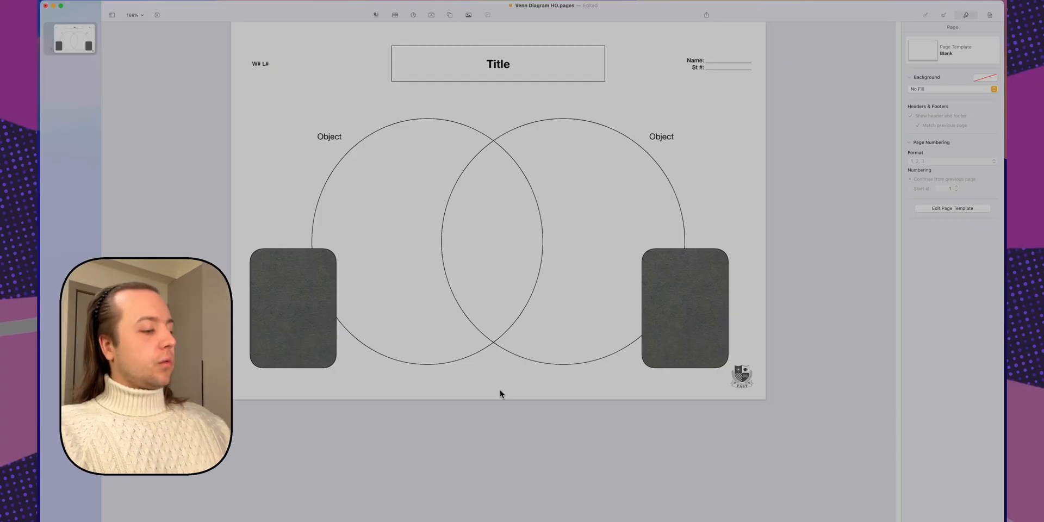
- Save the document, then choose Save as Template to bring up the custom-template prompt
key(cmd+s)
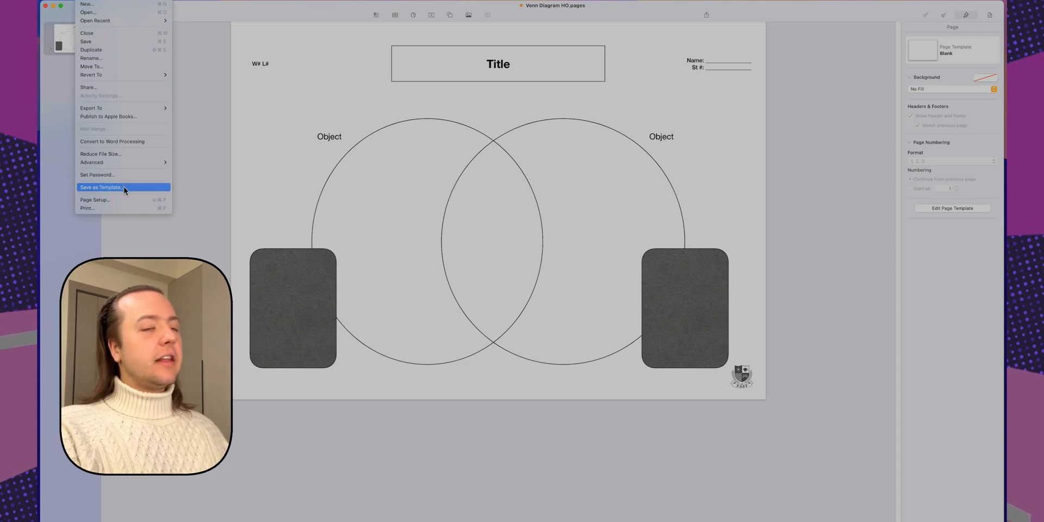
click(102, 187)
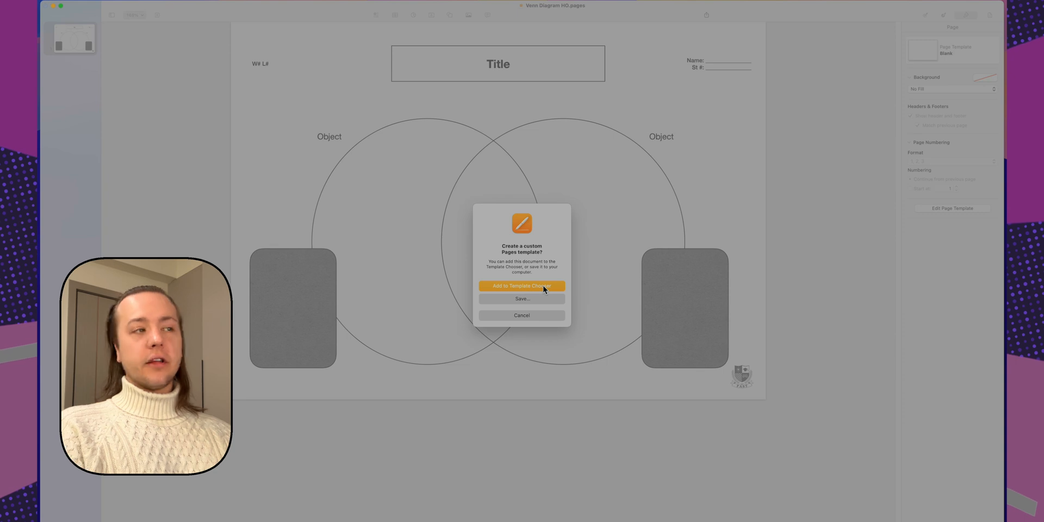
- Add Venn Diagram HO to the Template Chooser and start a new document from it under My Templates
click(521, 286)
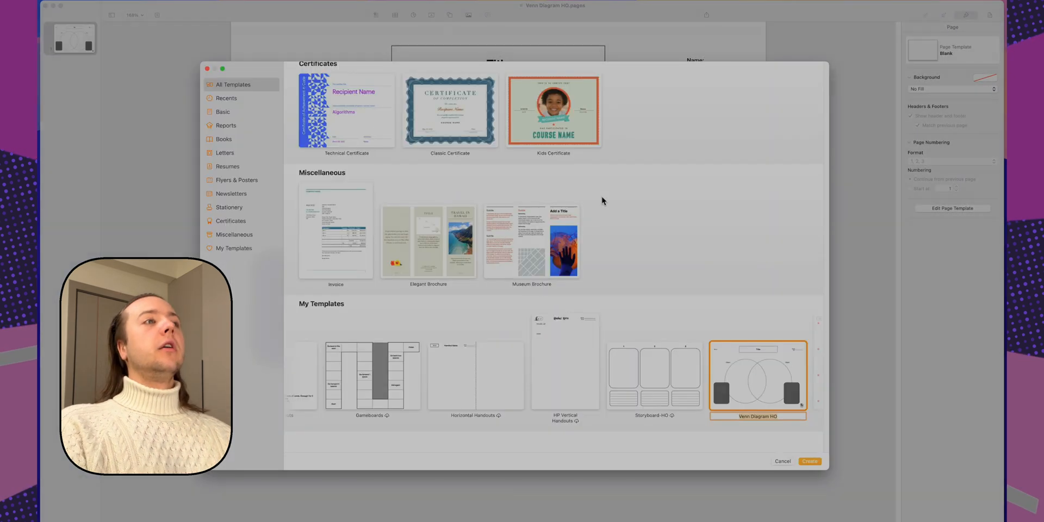
mouse_move(446, 392)
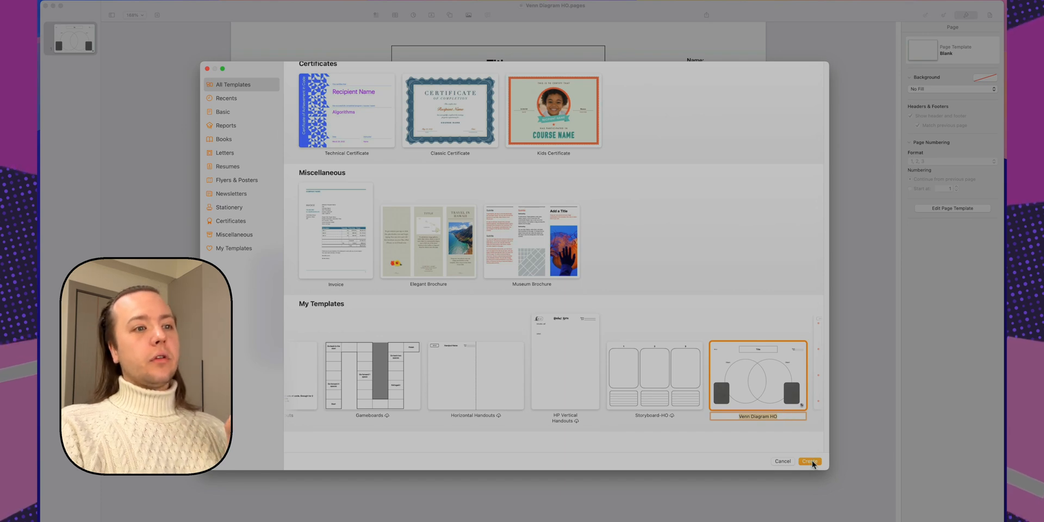
click(809, 461)
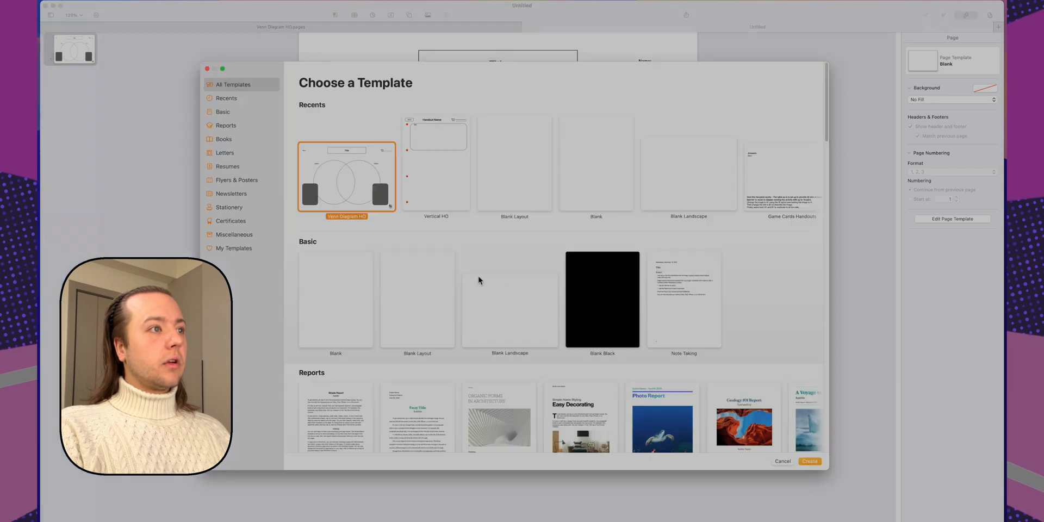
click(234, 248)
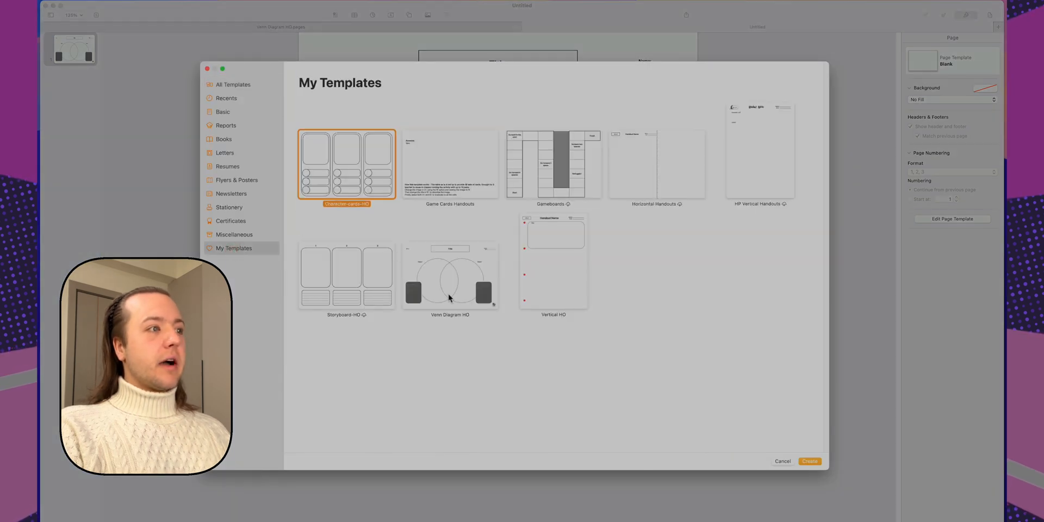
click(449, 274)
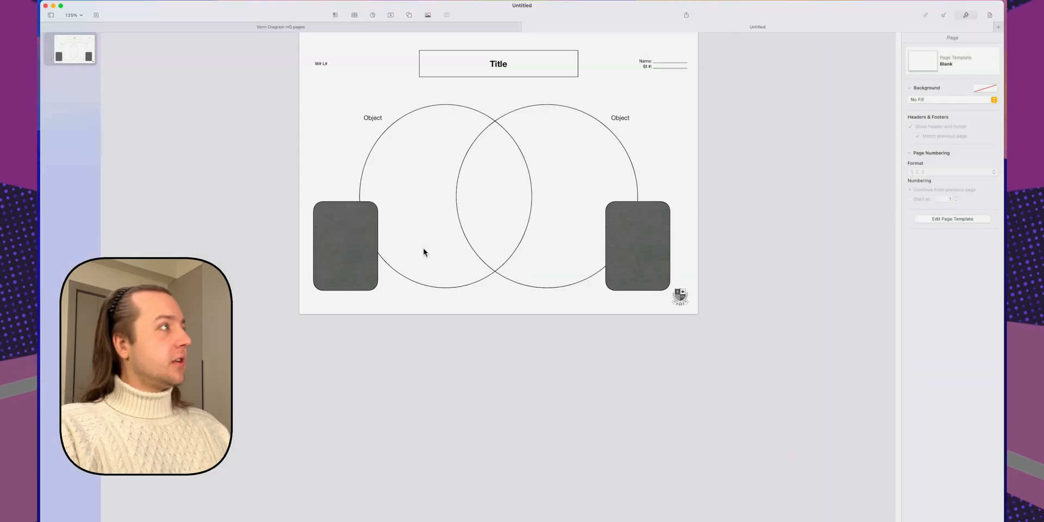
- Save the handout as a Venn Diagram HO.template file on the Desktop
click(63, 5)
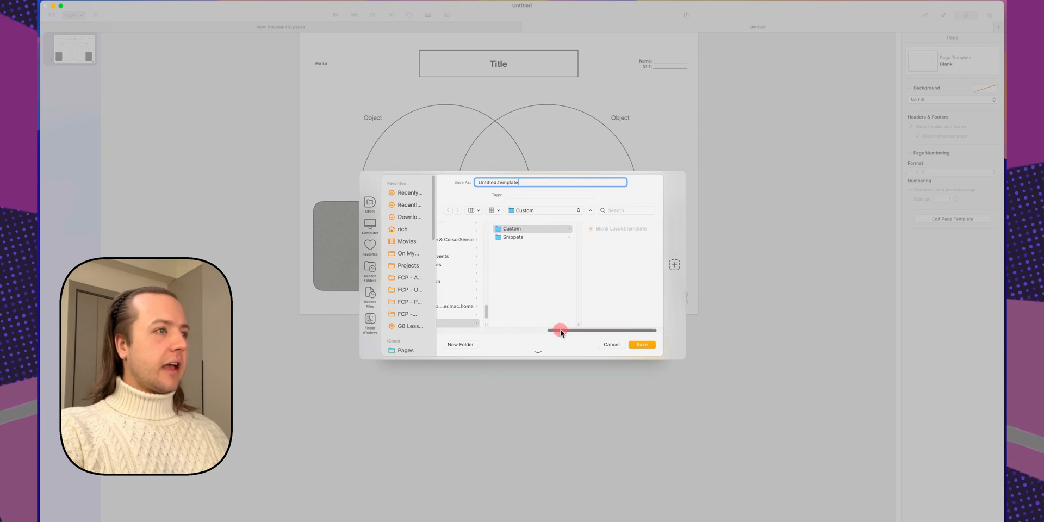
click(641, 344)
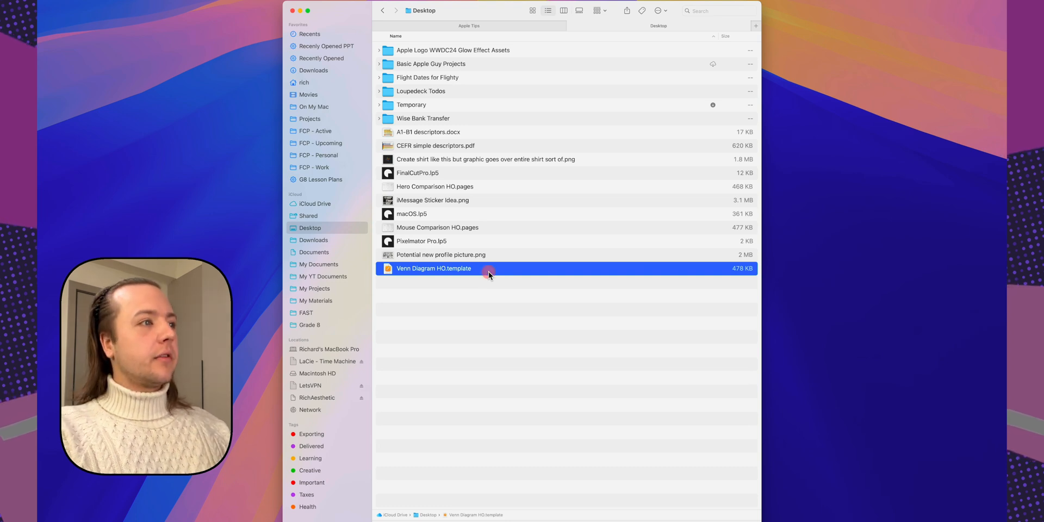
- Open Venn Diagram HO.template from the Desktop as a new untitled Pages document
double_click(434, 268)
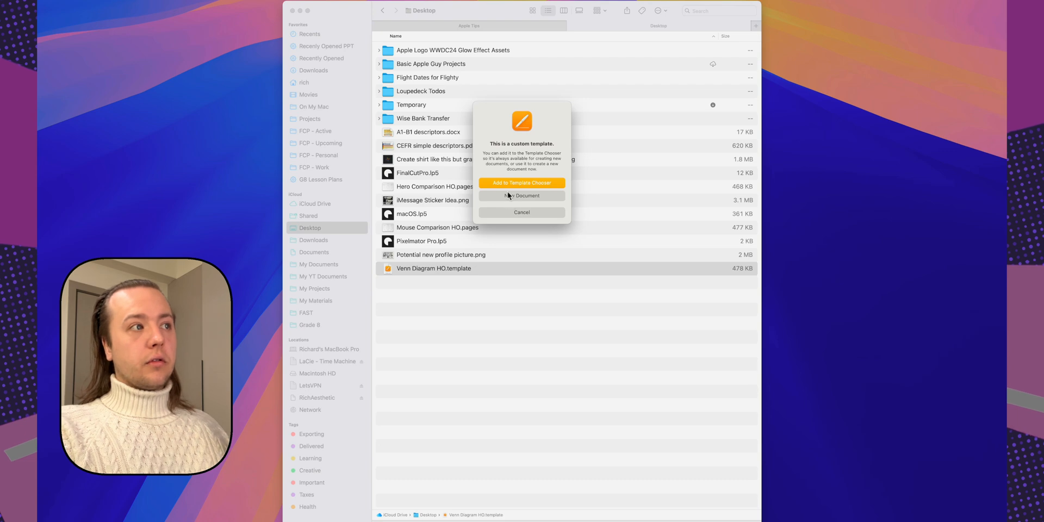
mouse_move(542, 185)
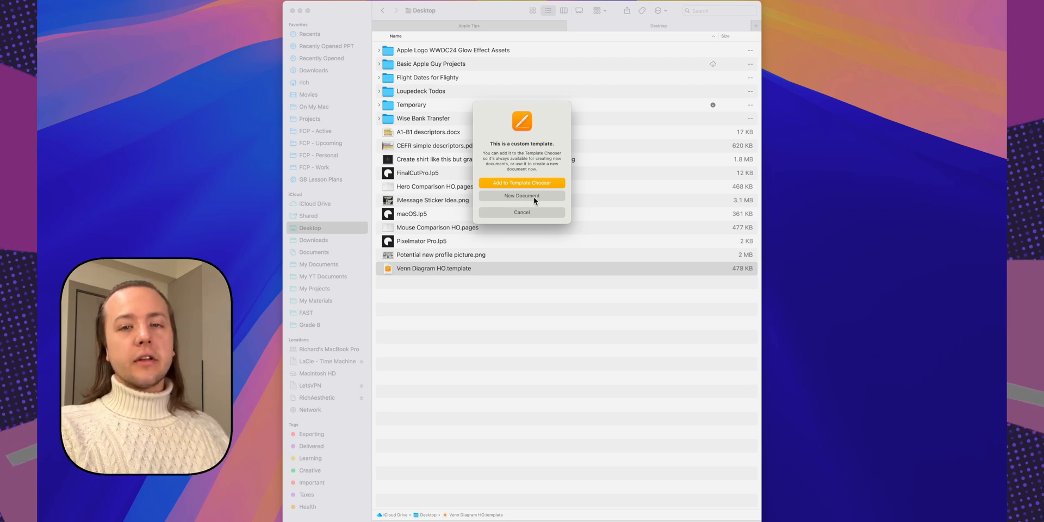
click(522, 195)
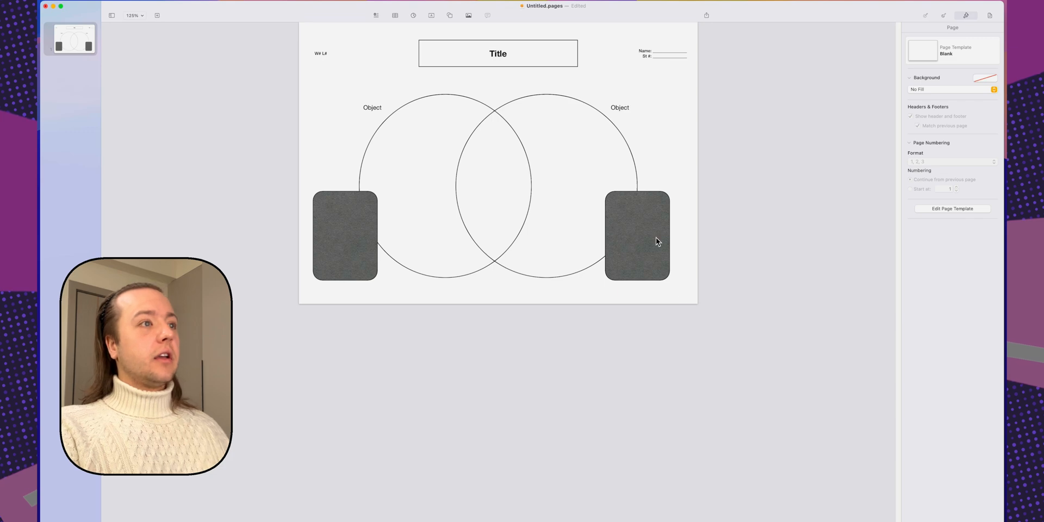
- Delete the grey placeholder shapes and choose Save as Template for the cleaned handout
click(636, 236)
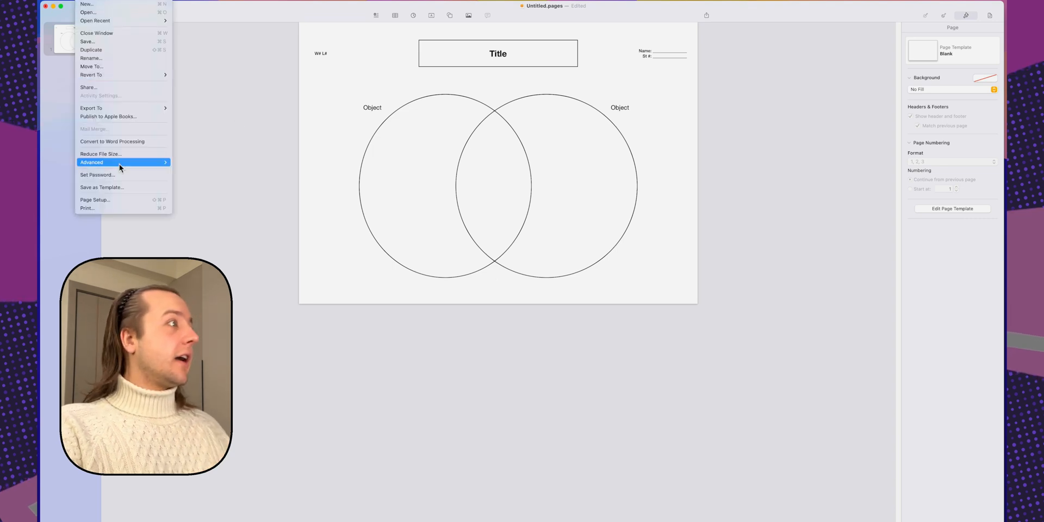
click(103, 187)
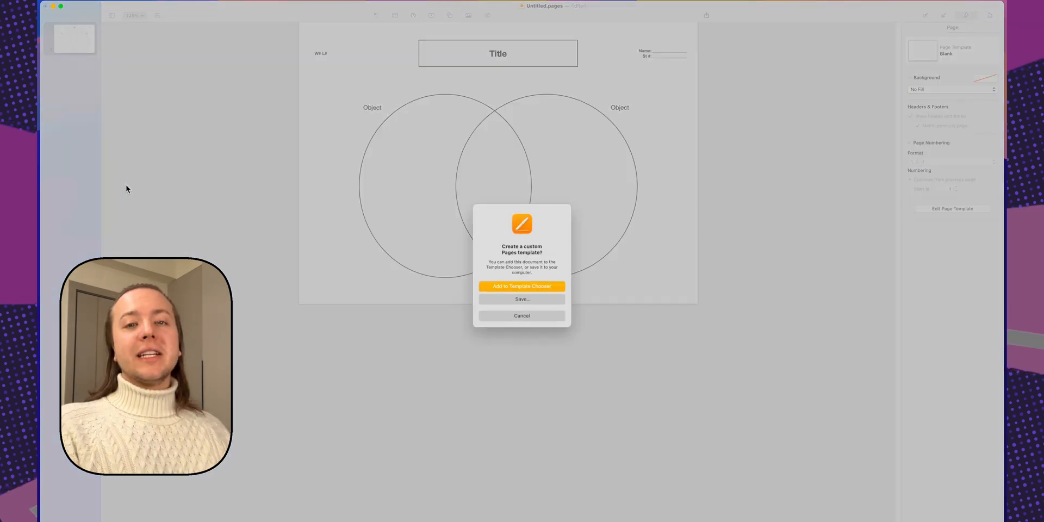